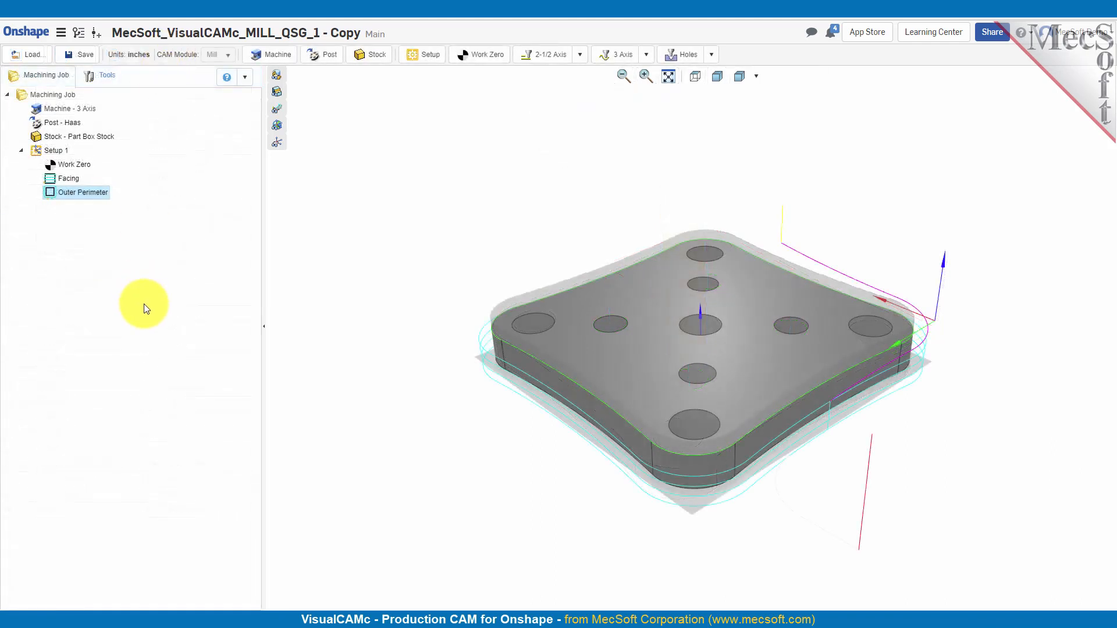
mouse_move(392, 365)
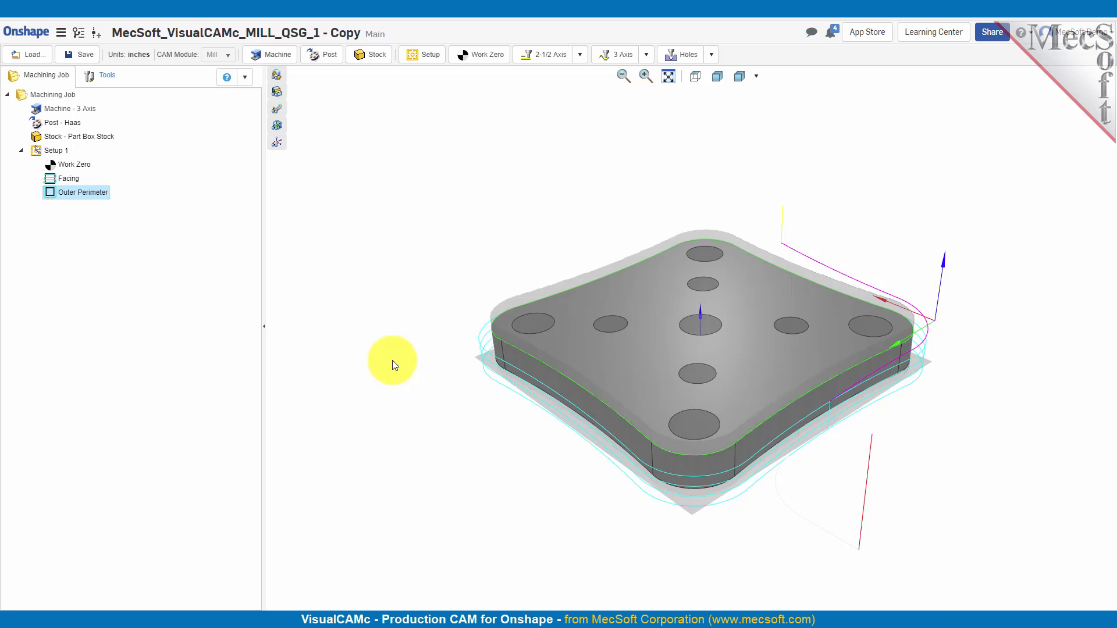
mouse_move(850, 374)
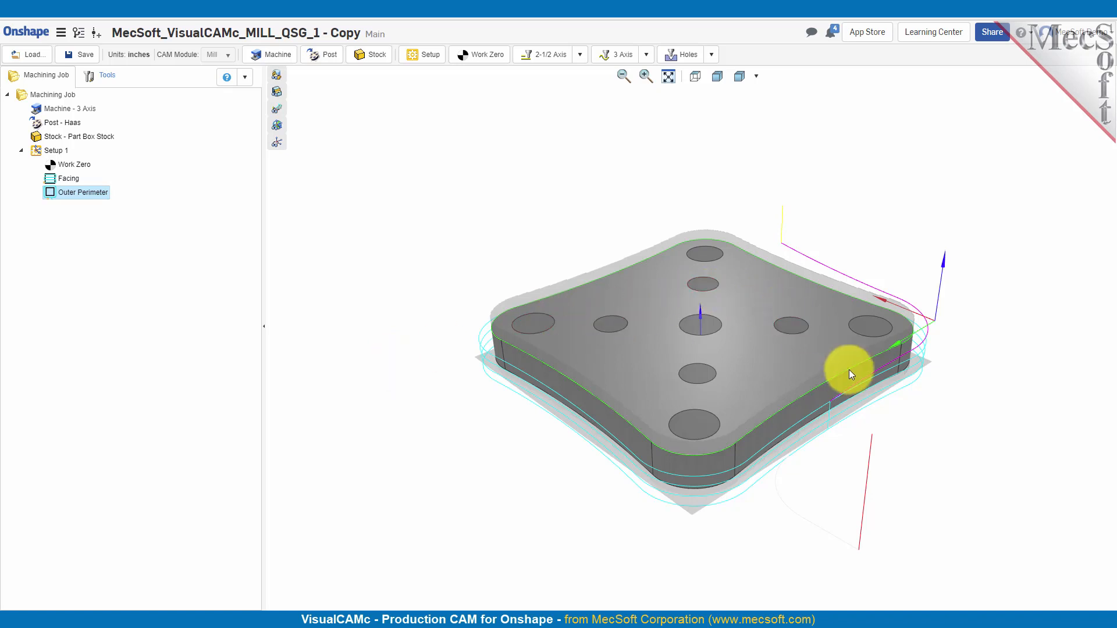
mouse_move(416, 197)
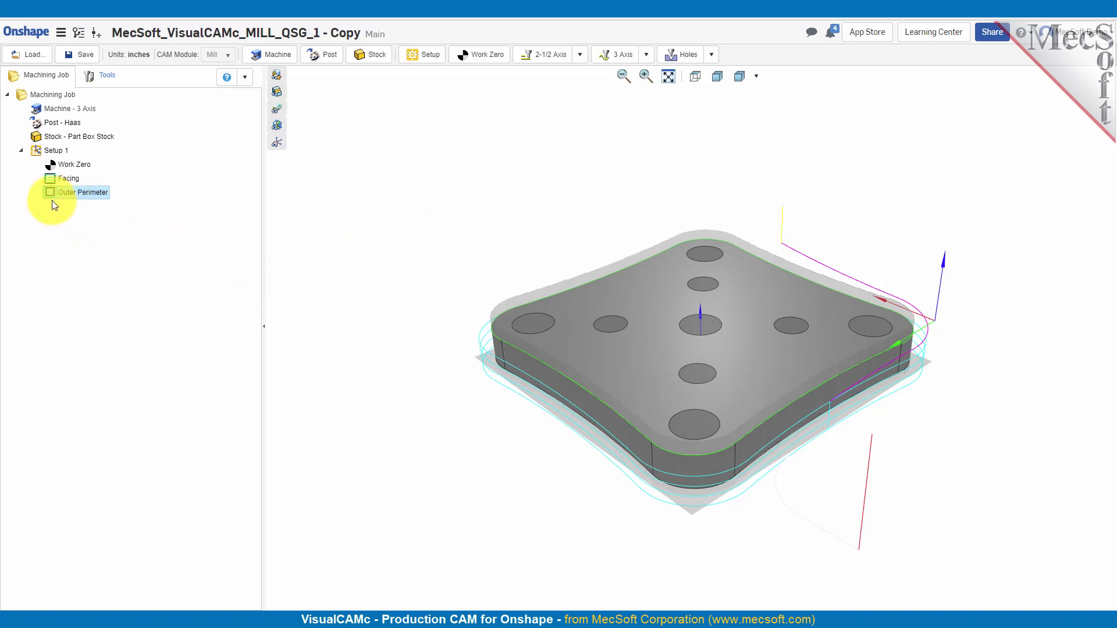
Add a new Drilling operation to Setup 1 from the Holes dropdown.
click(82, 191)
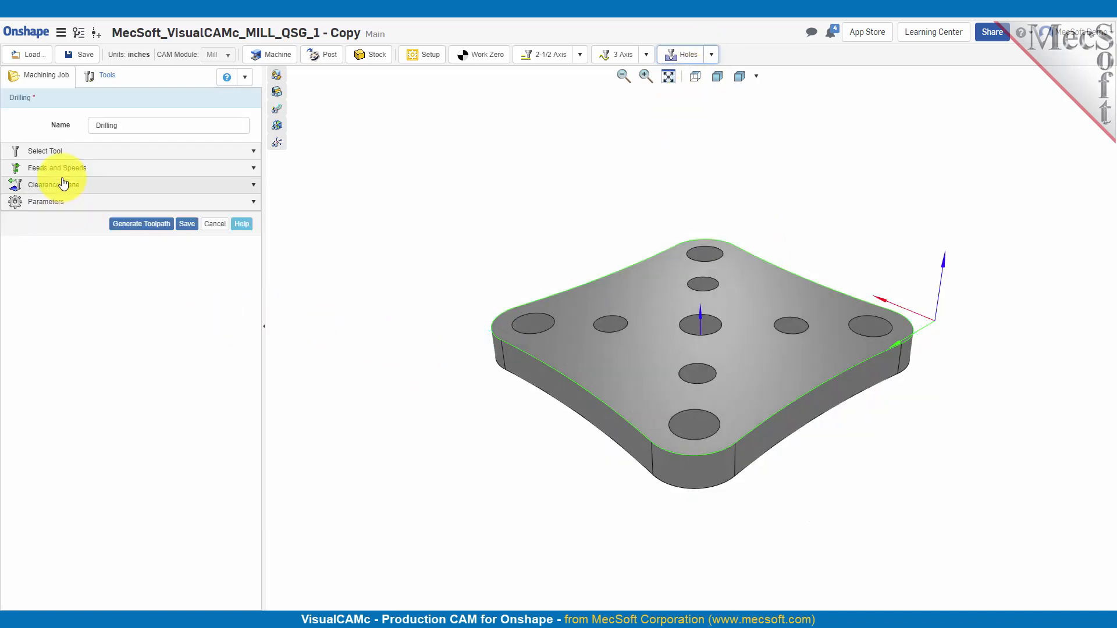
Replace the new operation's default name with 'Drill 0.157 DIA Holes'.
click(168, 125)
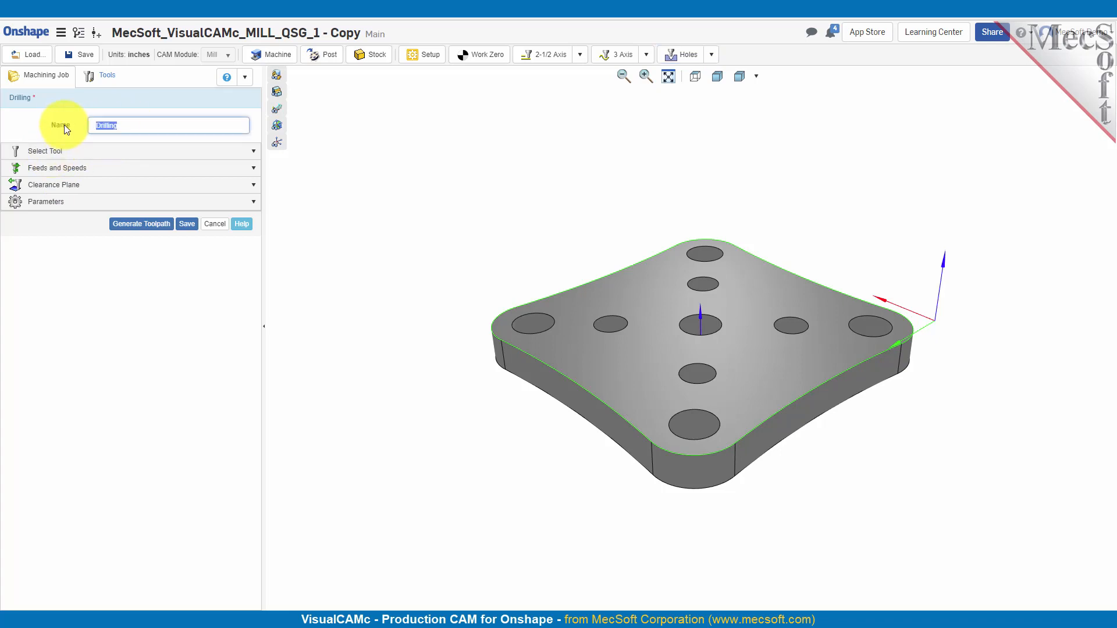
text(Drill)
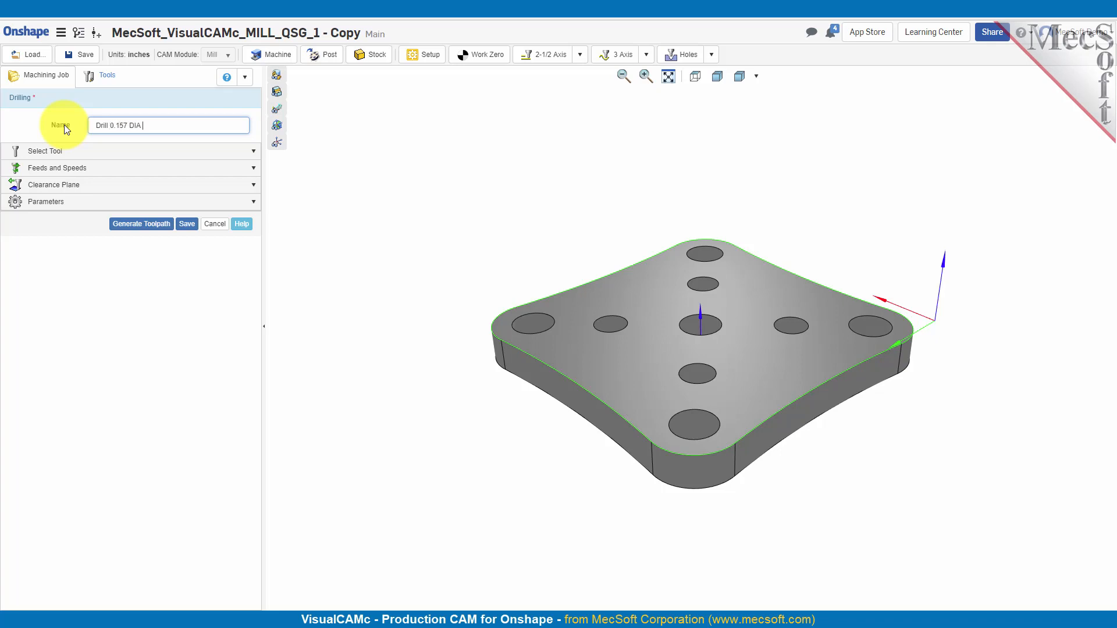
text(Holes)
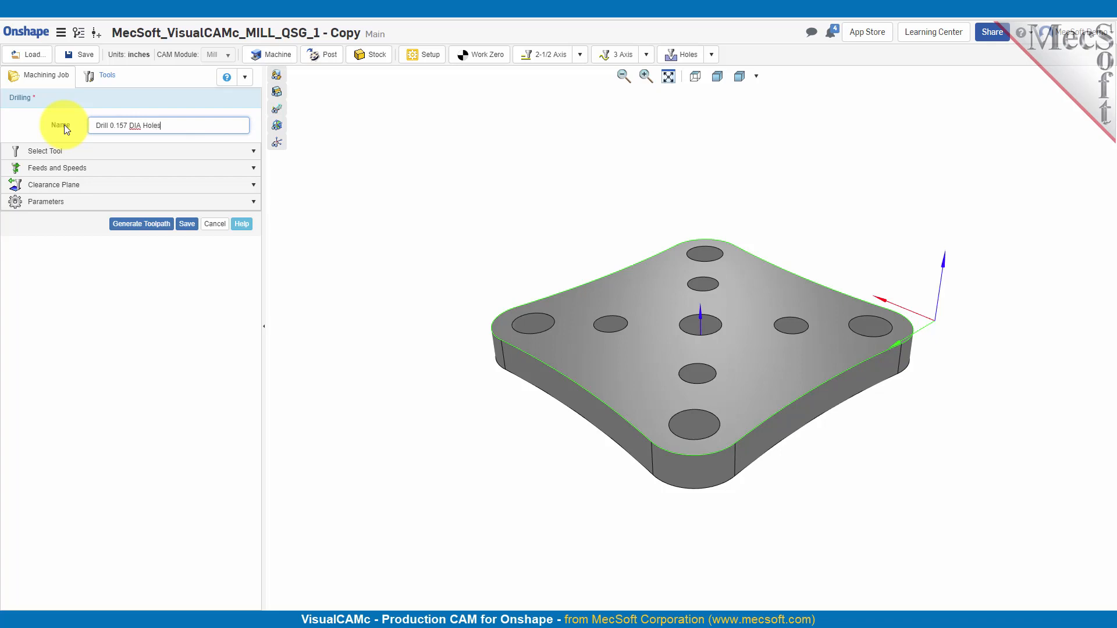
mouse_move(45, 197)
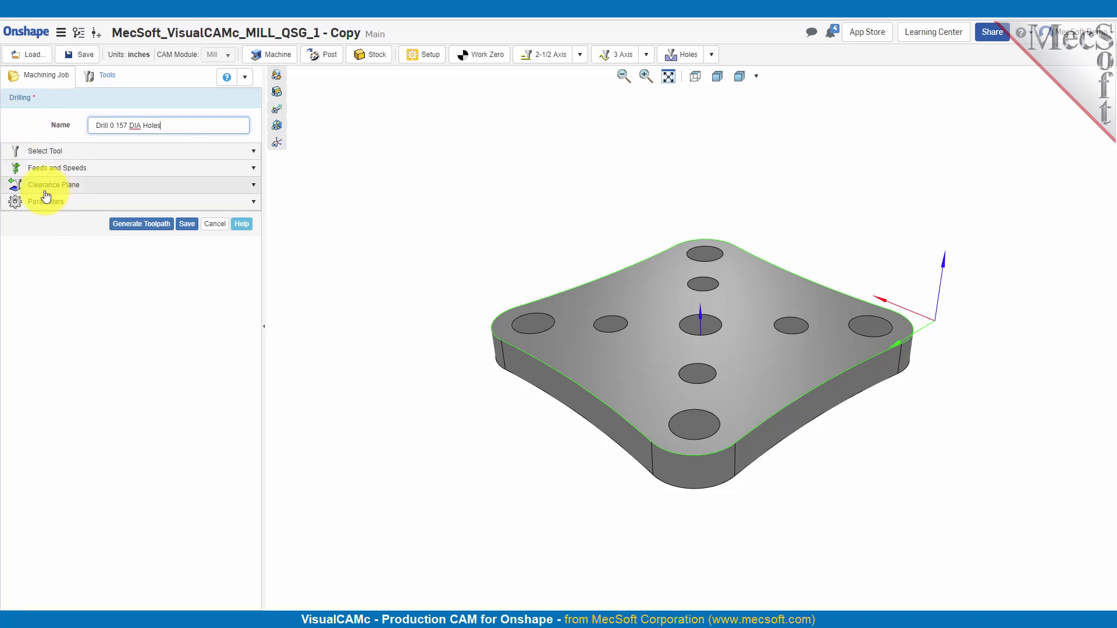
Pick the 'Drill - 0.157" DIA' tool and open it in Edit Tool.
click(45, 150)
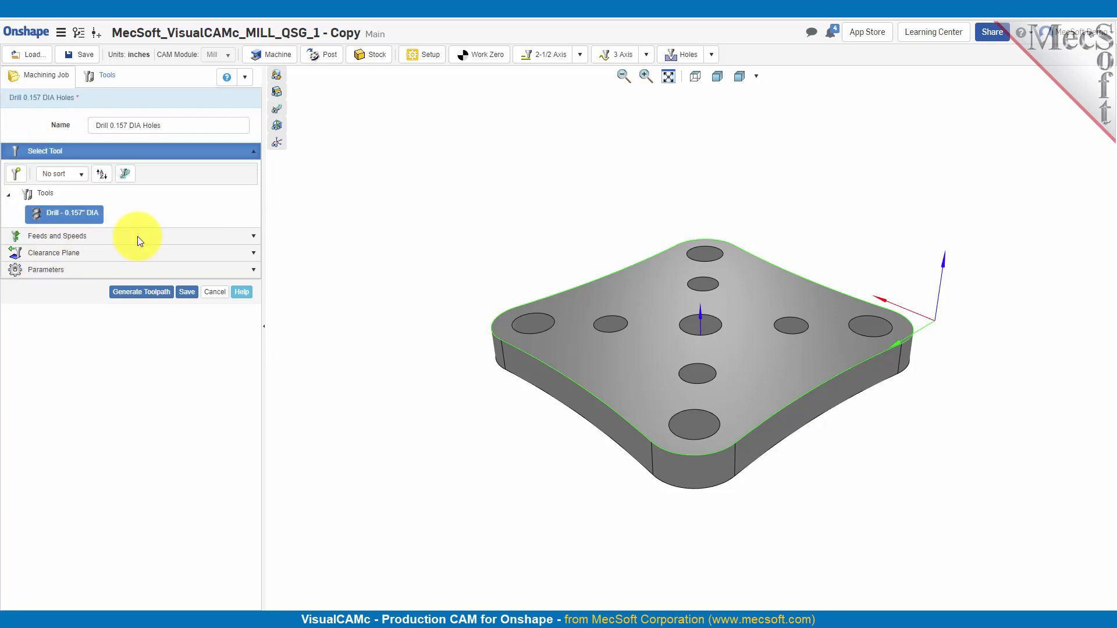
mouse_move(71, 213)
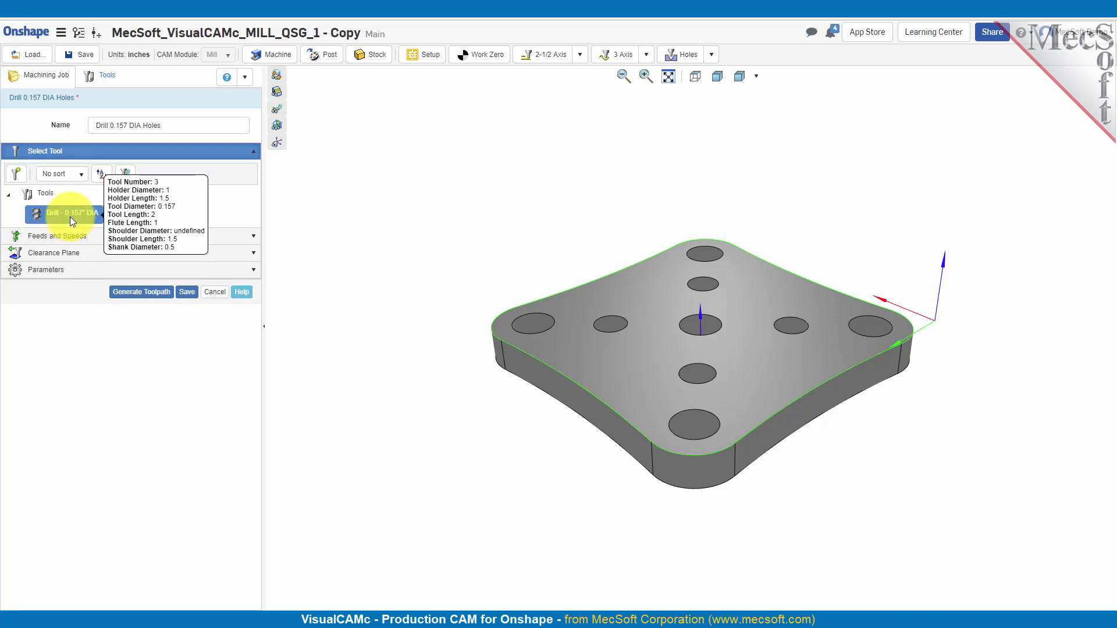
double_click(68, 212)
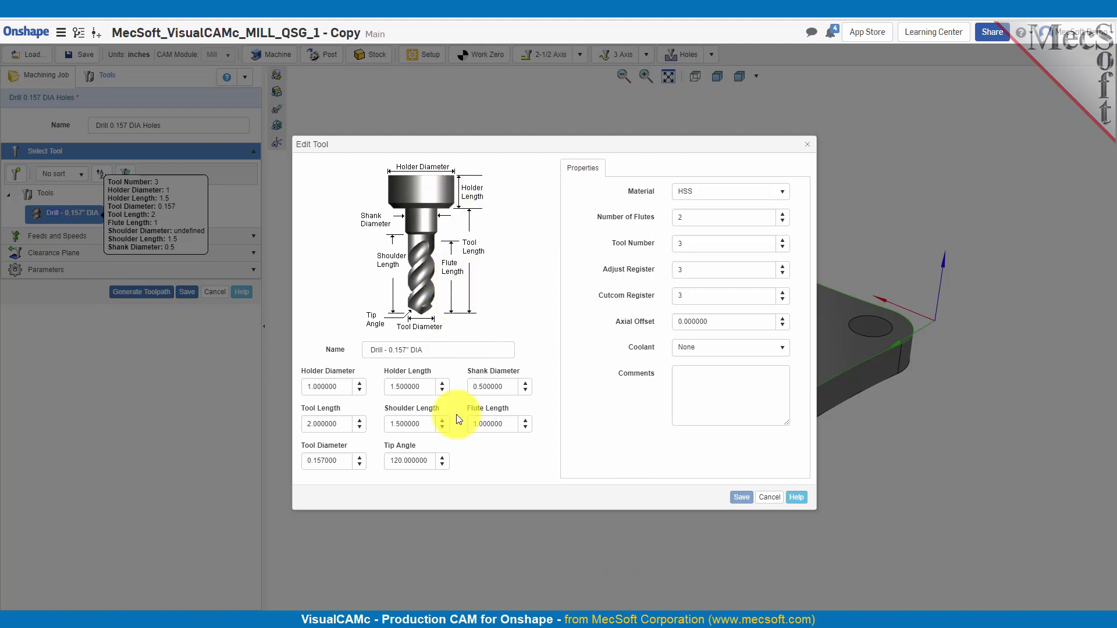
Give the drill tool and shoulder length 1, flute 0.75, shank diameter 0.157, and save.
click(328, 425)
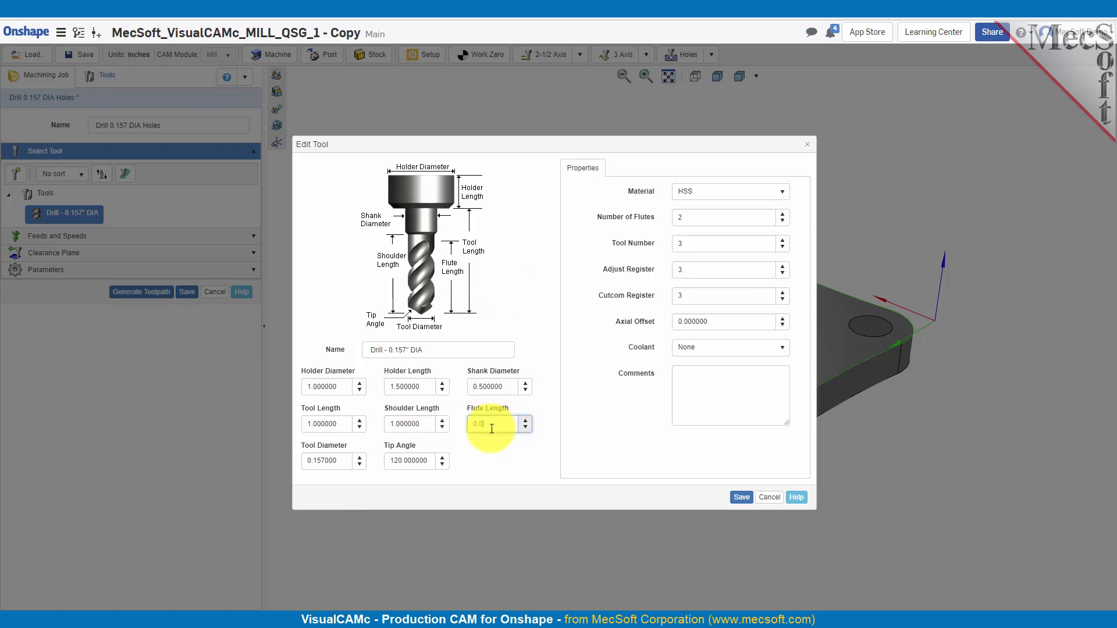
text(0)
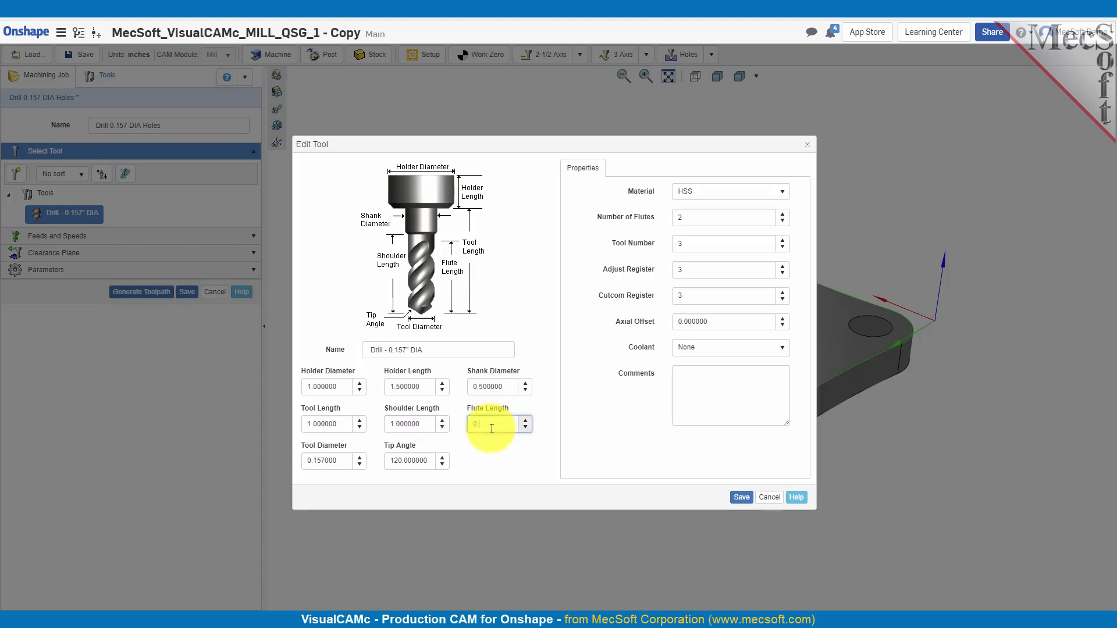
text(0.75)
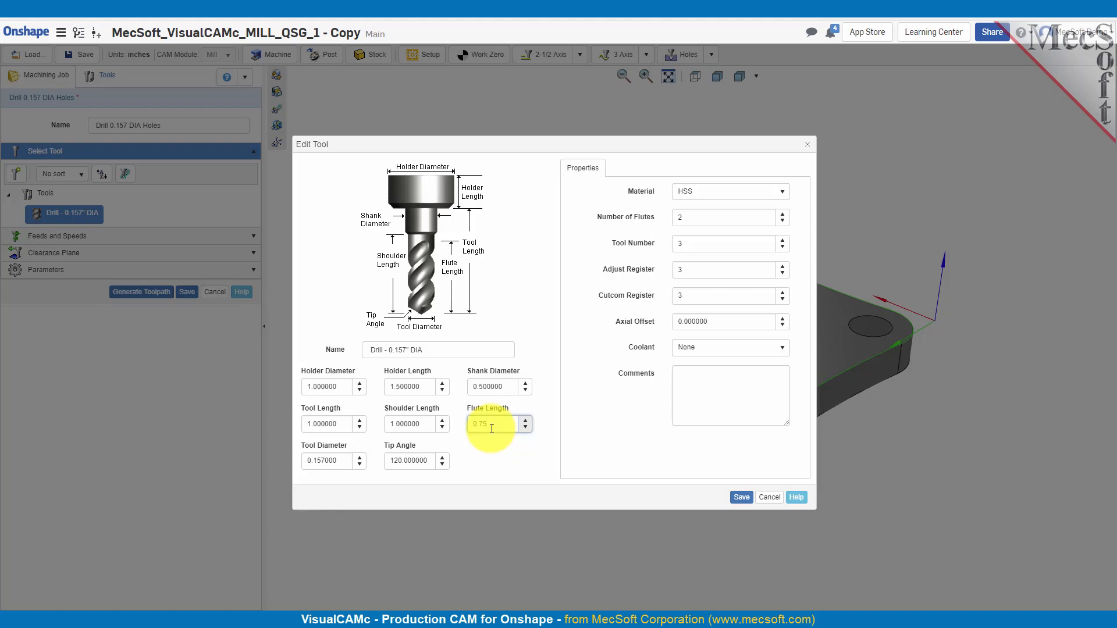
click(328, 461)
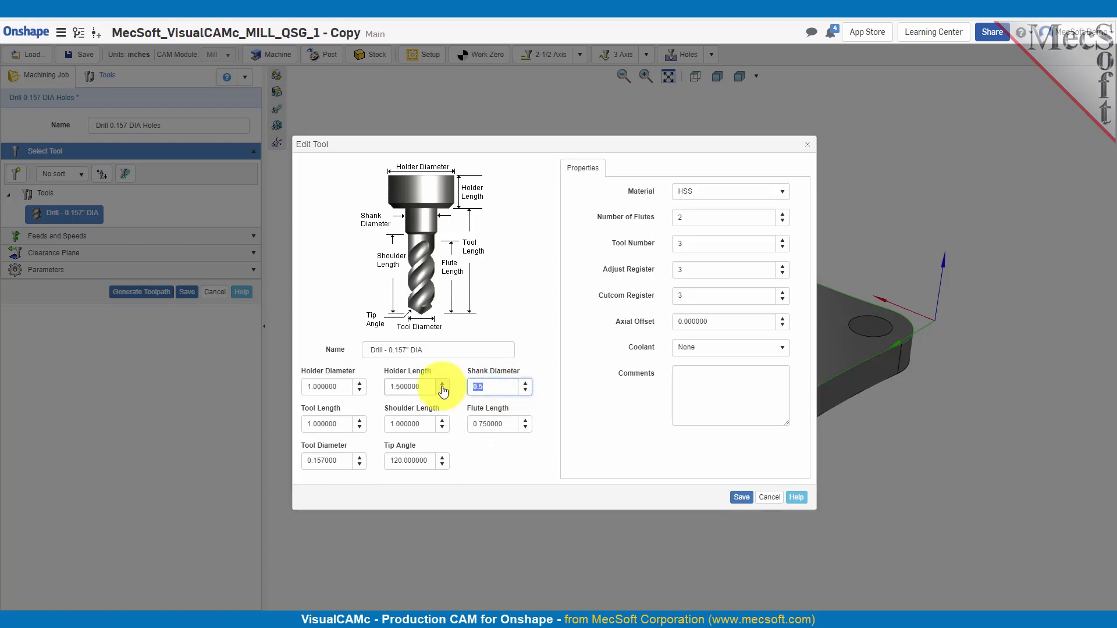
text(0.157)
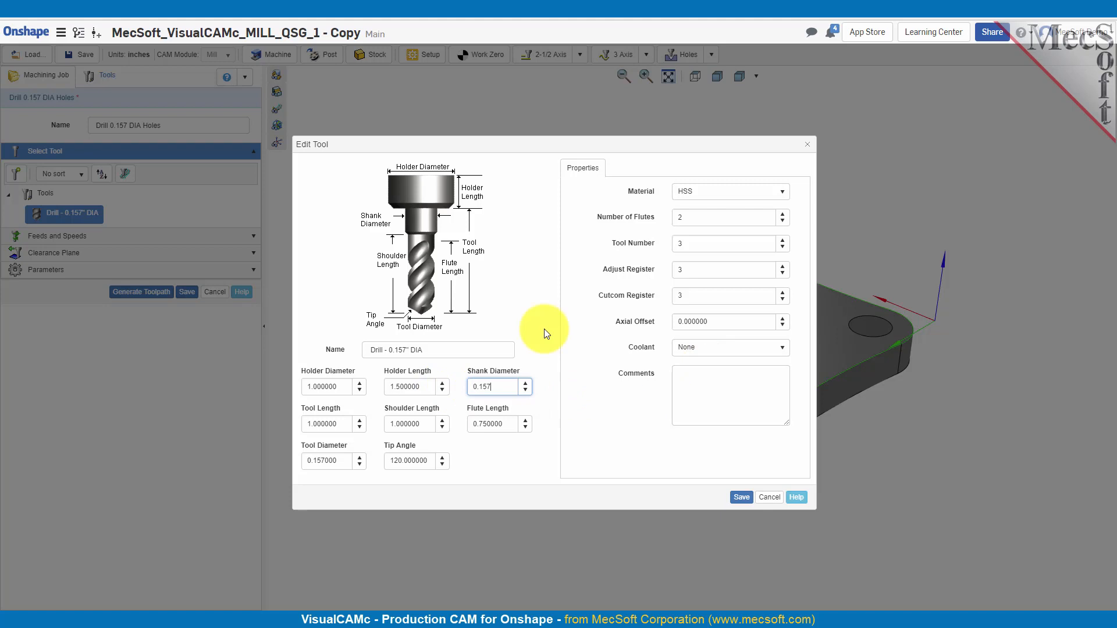
click(740, 497)
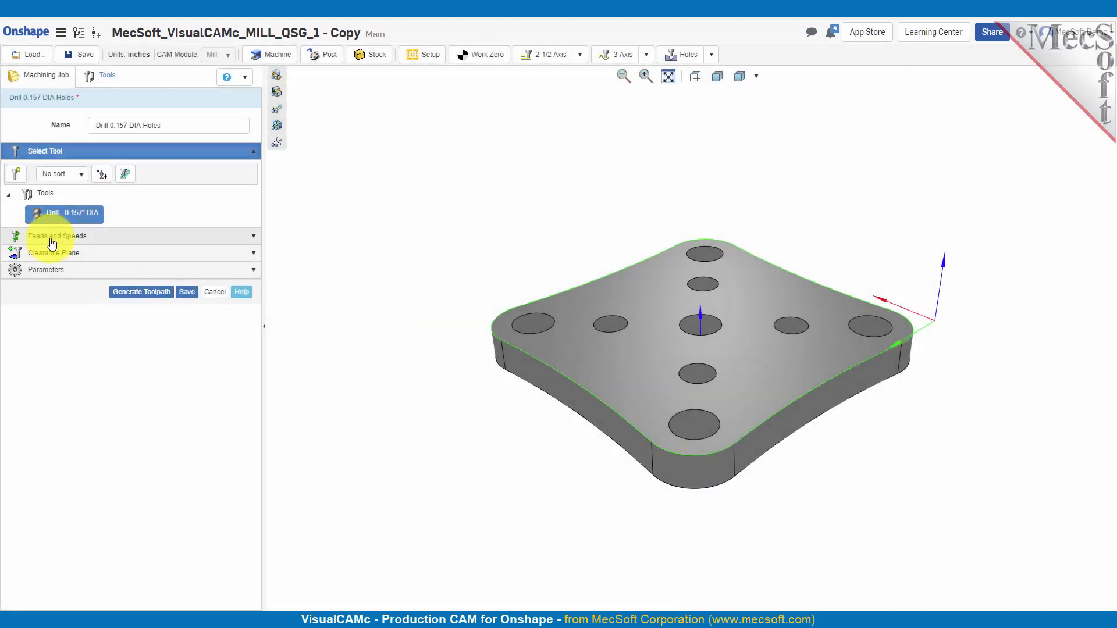
Set spindle speed to 190 rpm and engage and retract feeds to 10 in/min.
click(57, 235)
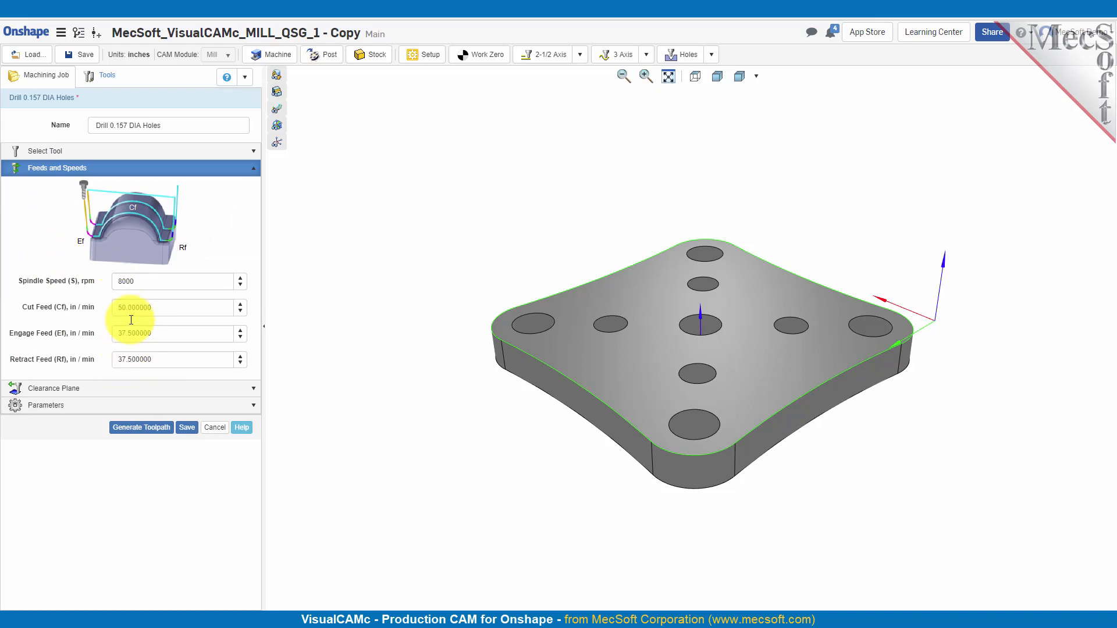
click(171, 280)
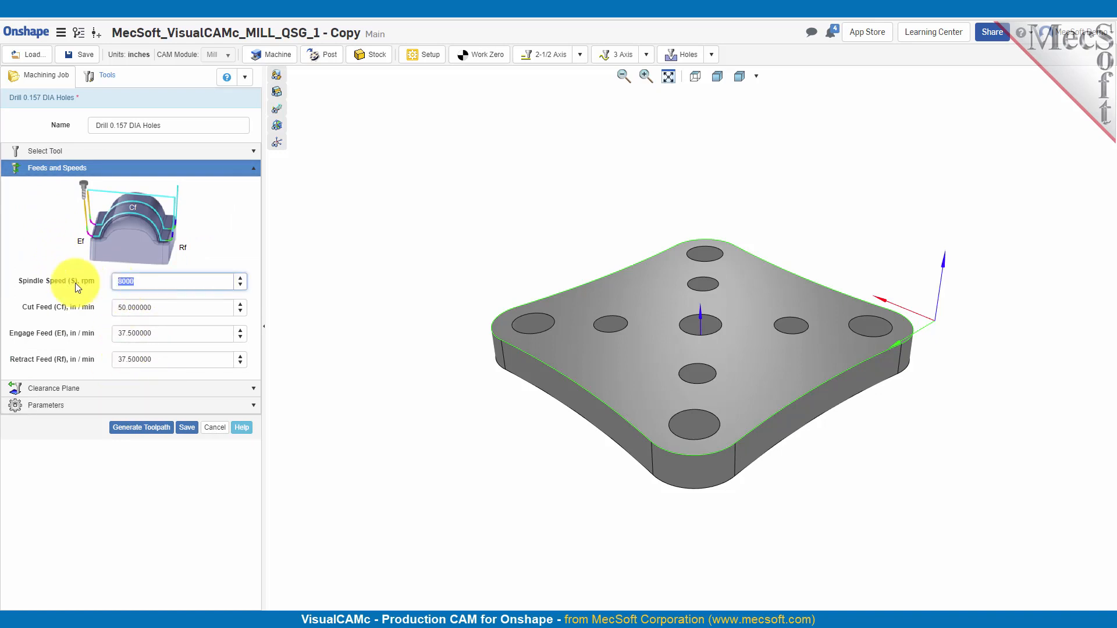
mouse_move(96, 274)
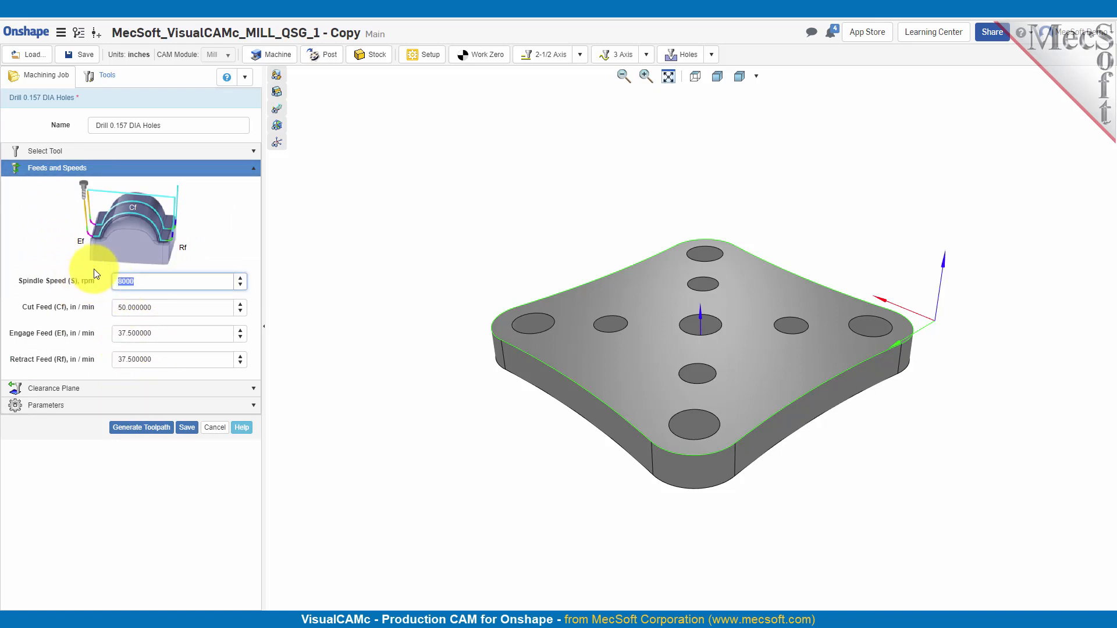
text(190)
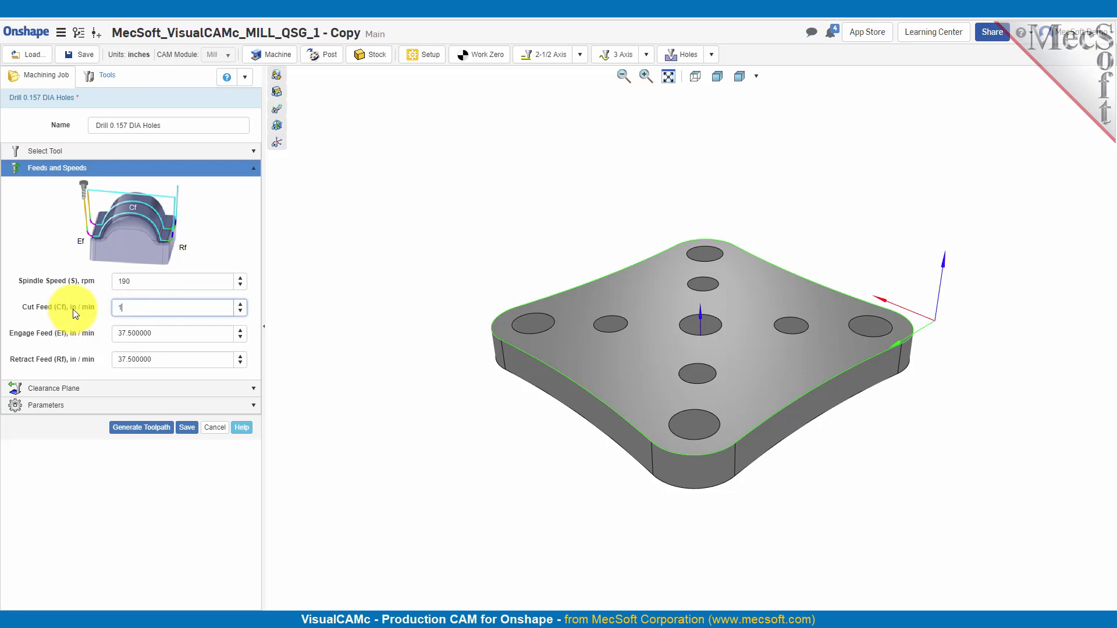
click(171, 333)
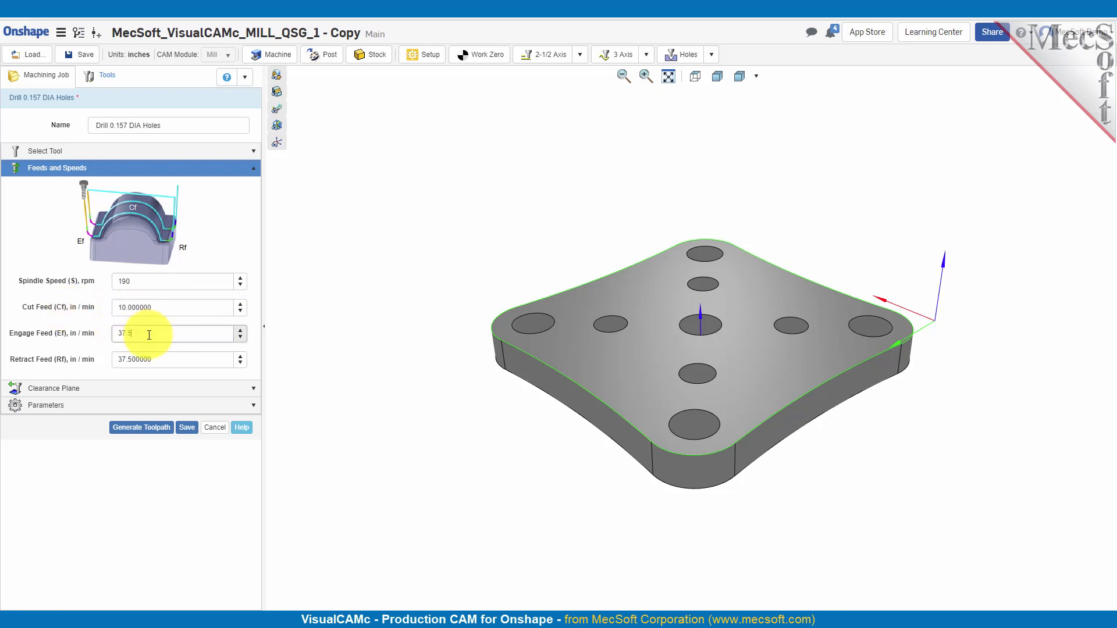
text(10)
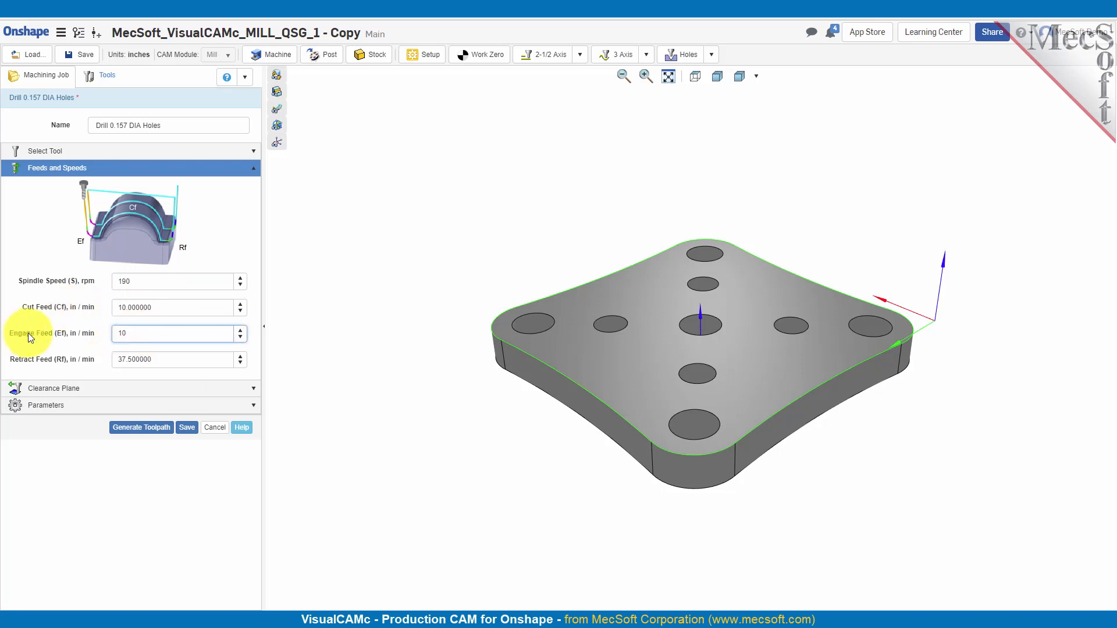
click(175, 359)
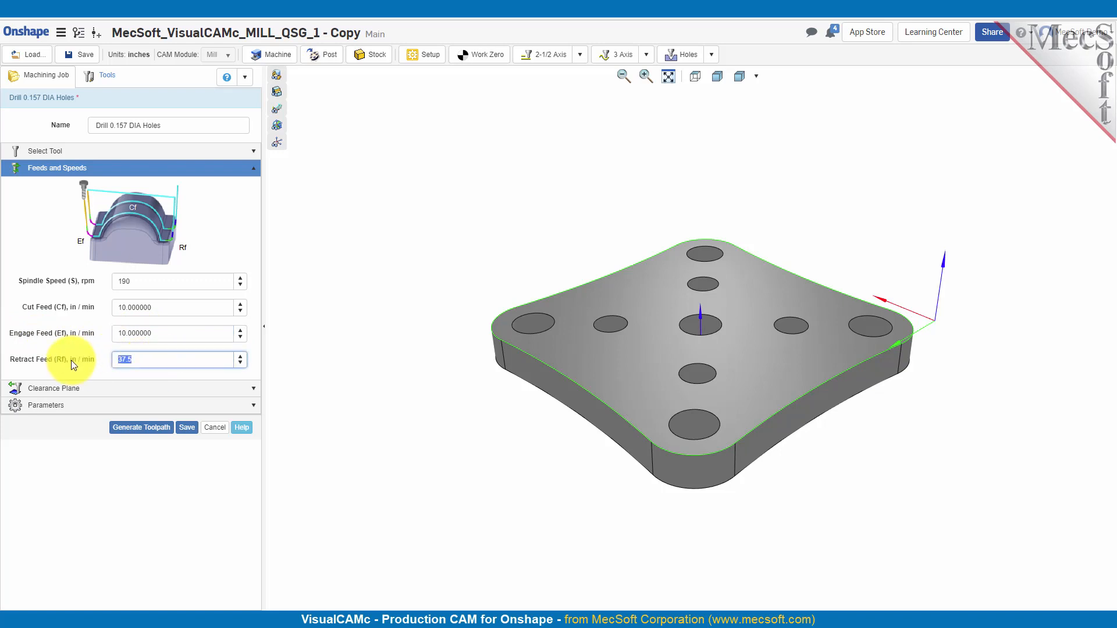
text(10)
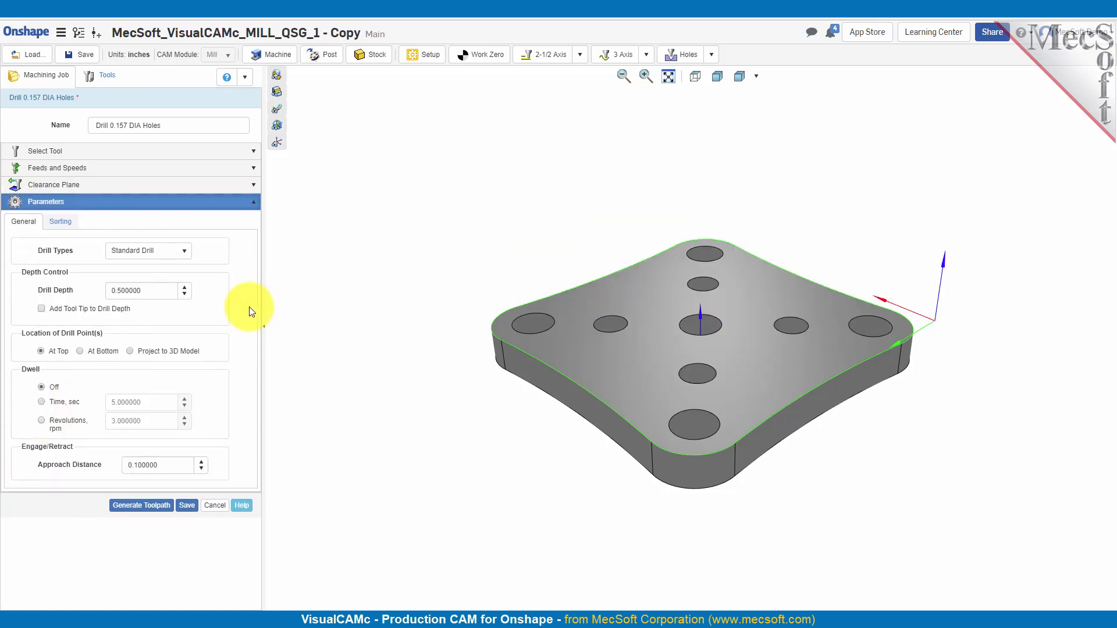
mouse_move(265, 293)
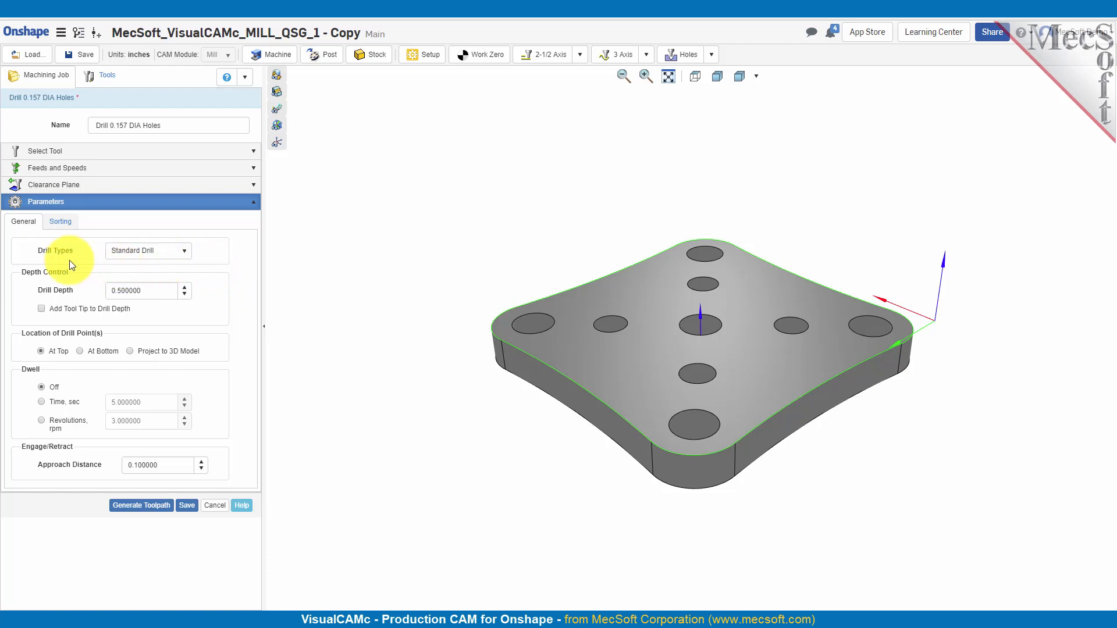
mouse_move(192, 272)
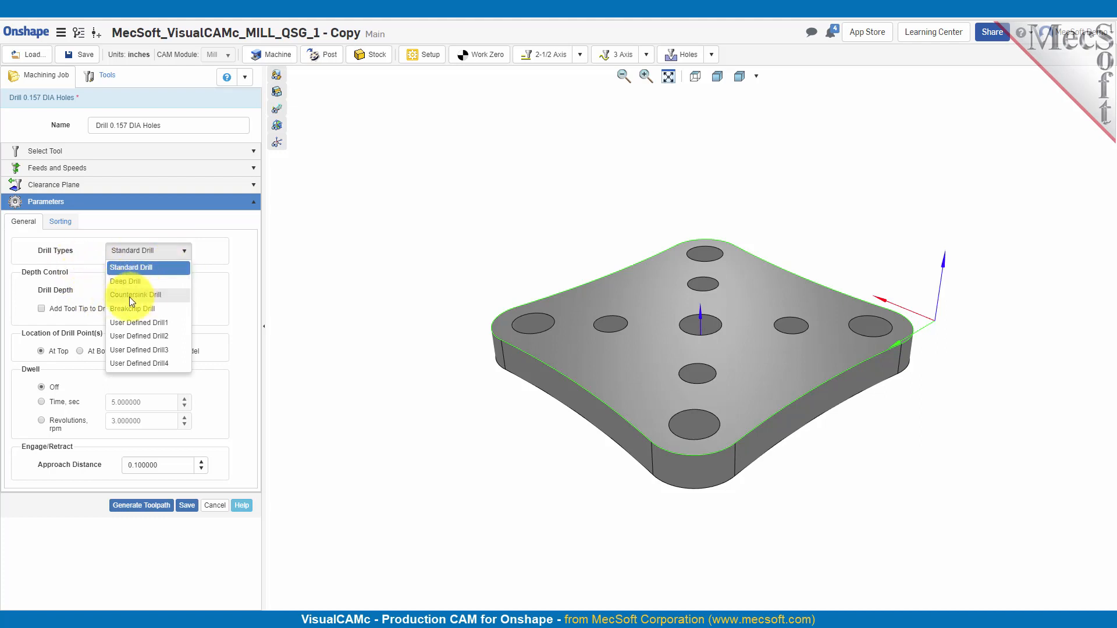
mouse_move(545, 335)
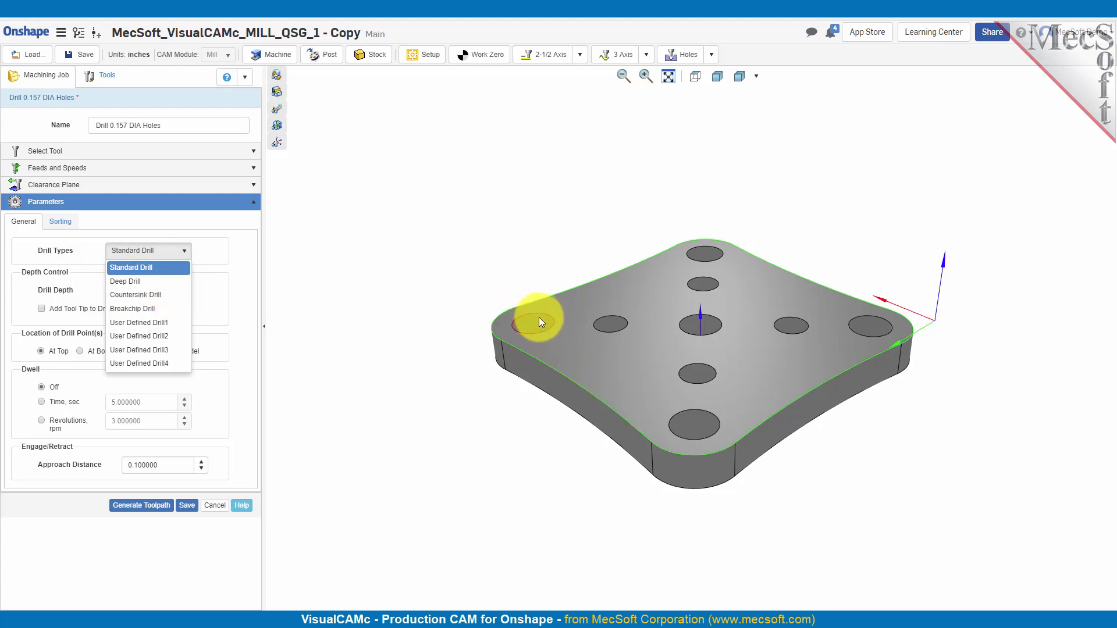
mouse_move(162, 301)
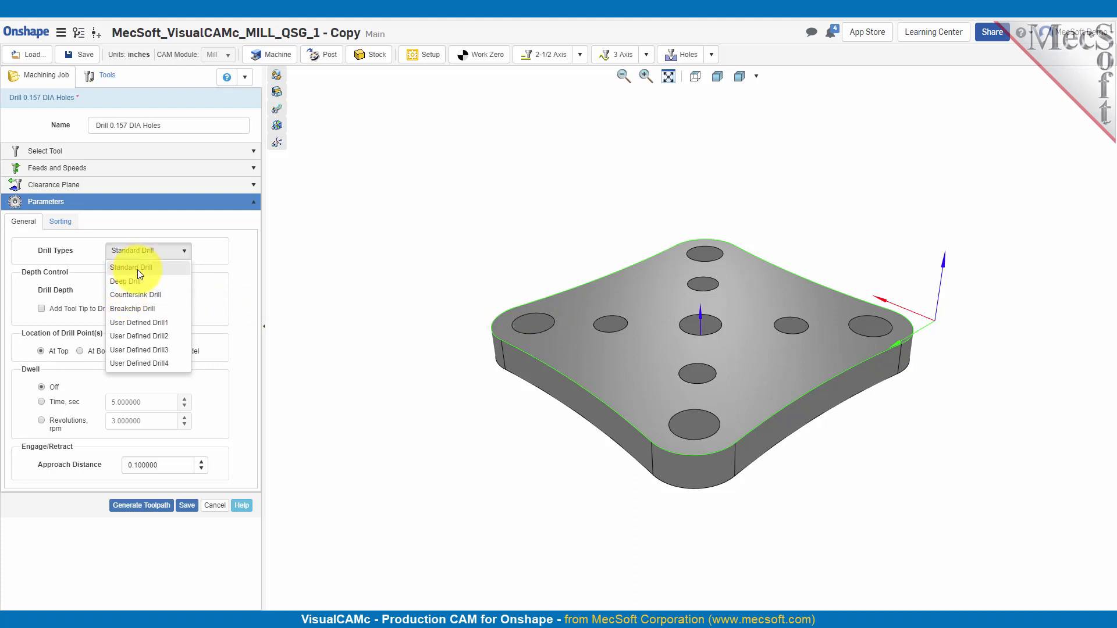
Keep Standard Drill, enter drill depth 0.188, and tick Add Tool Tip to Drill Depth.
click(131, 267)
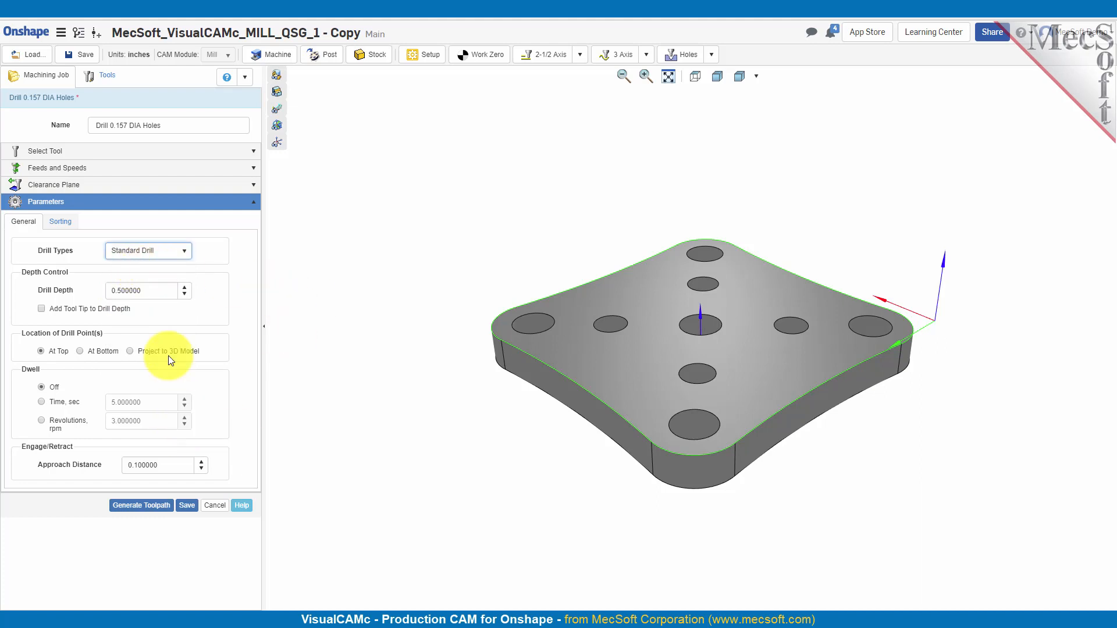
click(139, 291)
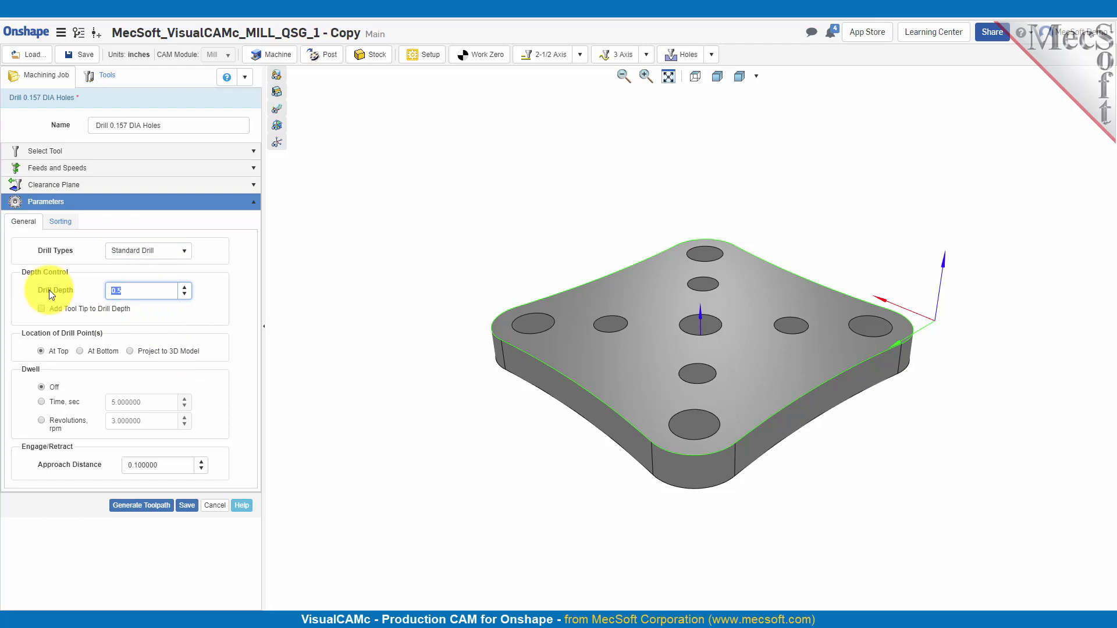
text(0.188)
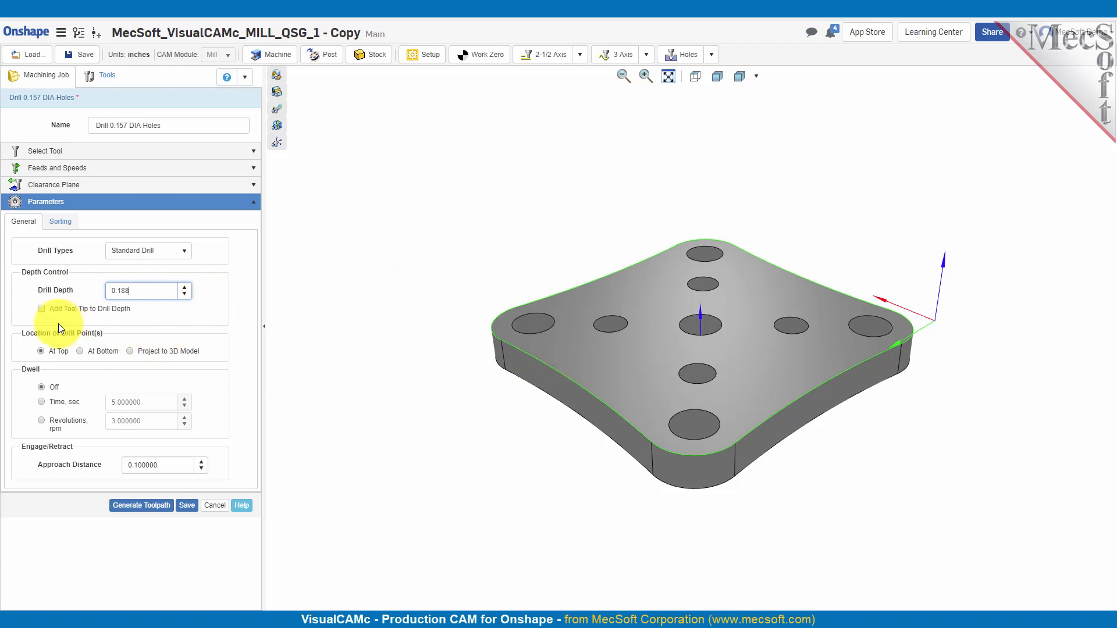
click(41, 308)
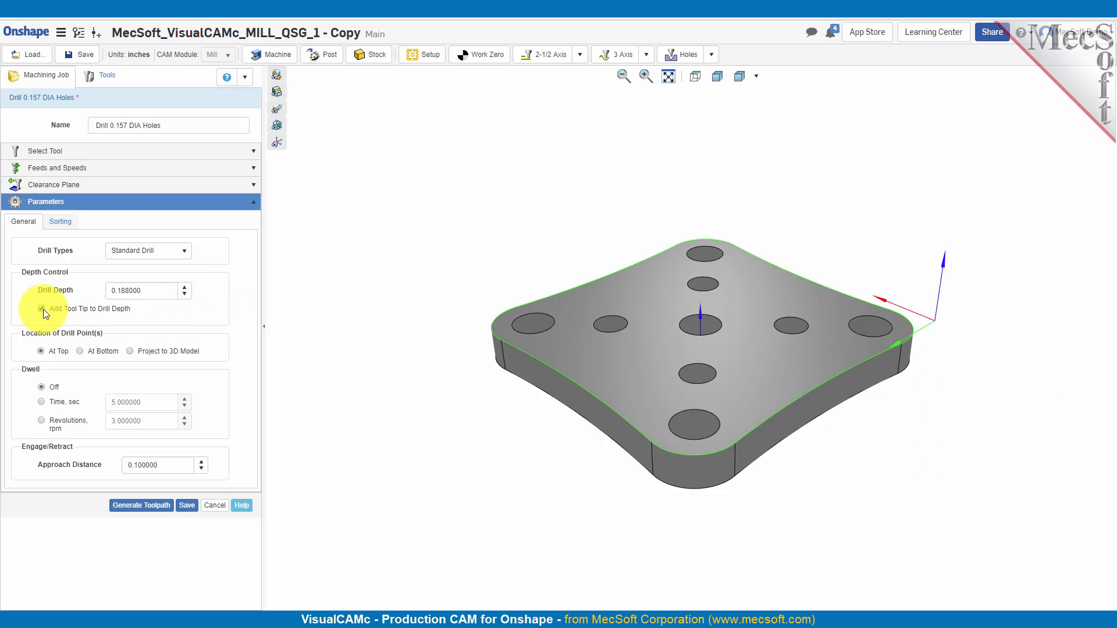
click(42, 308)
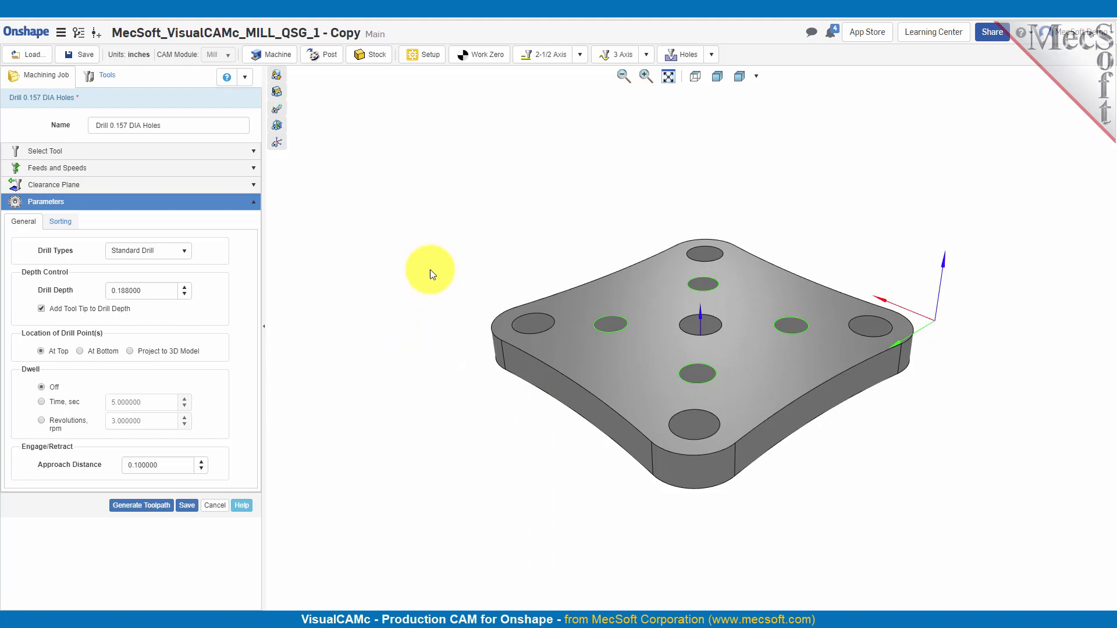
mouse_move(133, 370)
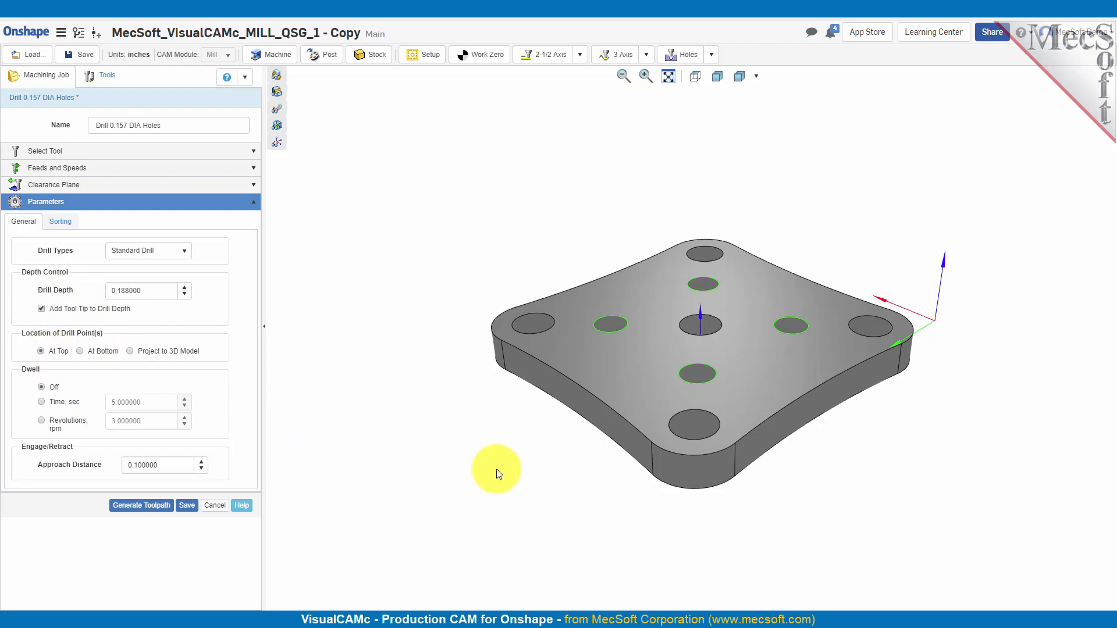
mouse_move(121, 378)
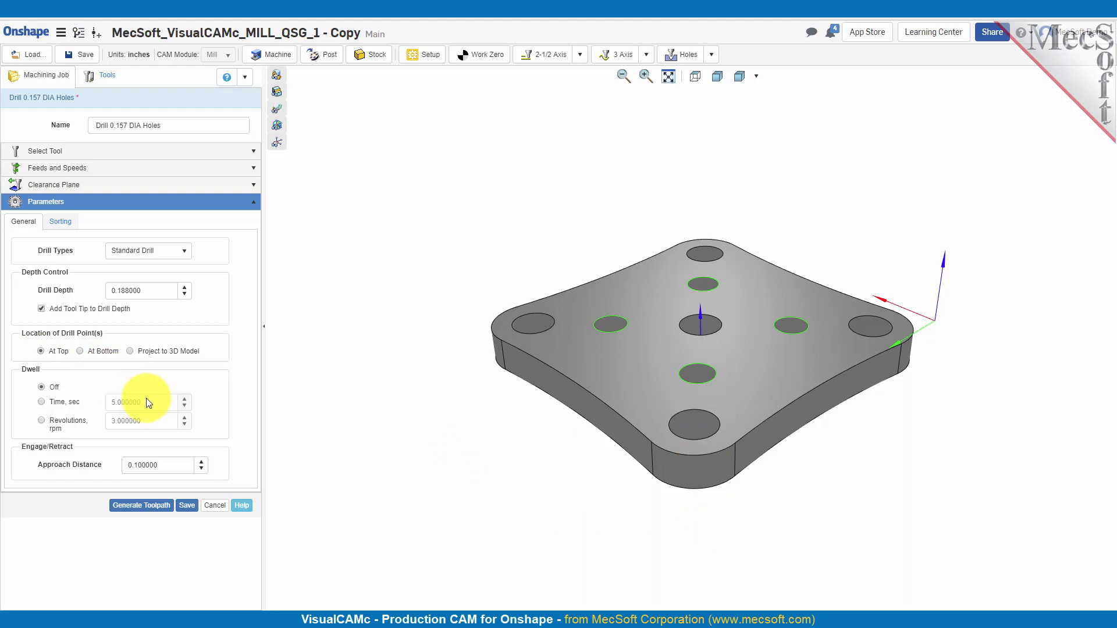
mouse_move(582, 197)
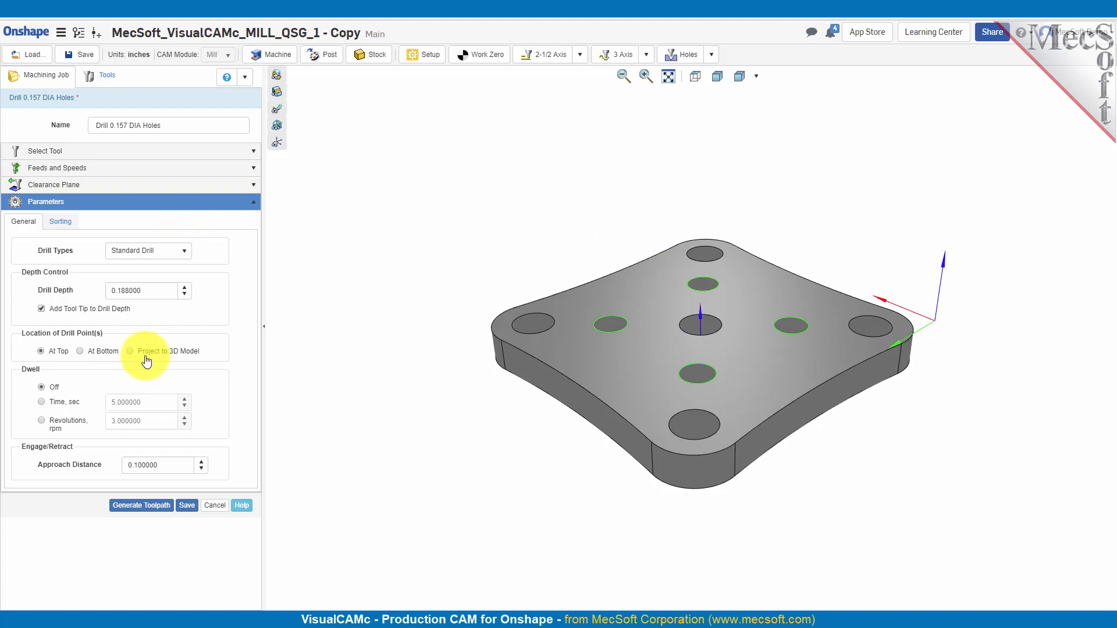
mouse_move(11, 419)
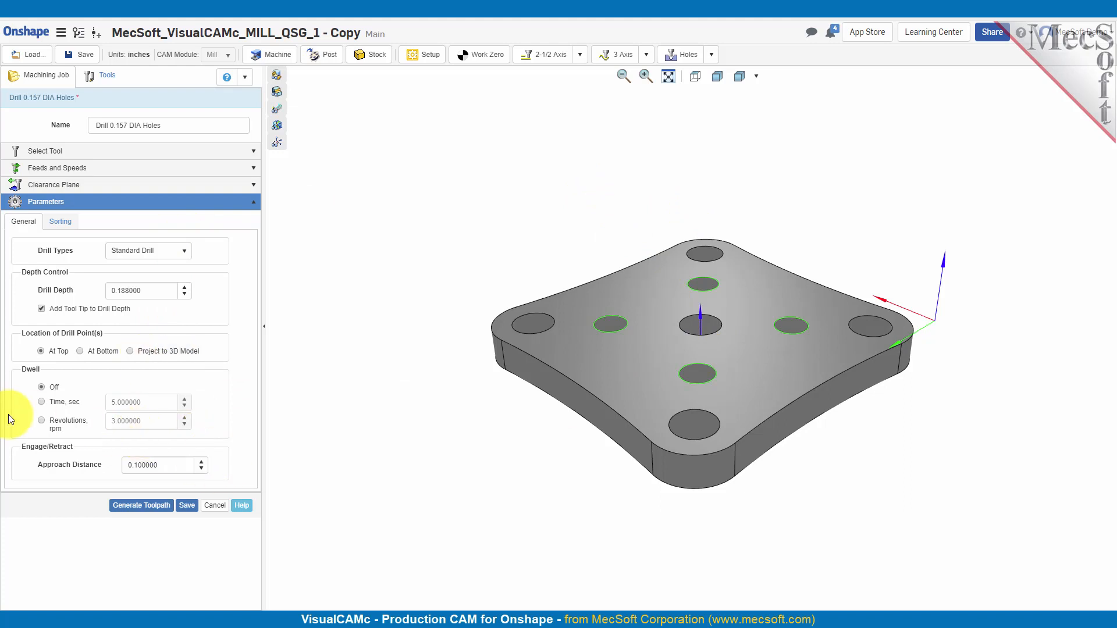
Switch the dwell to Time, sec, keeping 5.0 seconds.
click(41, 401)
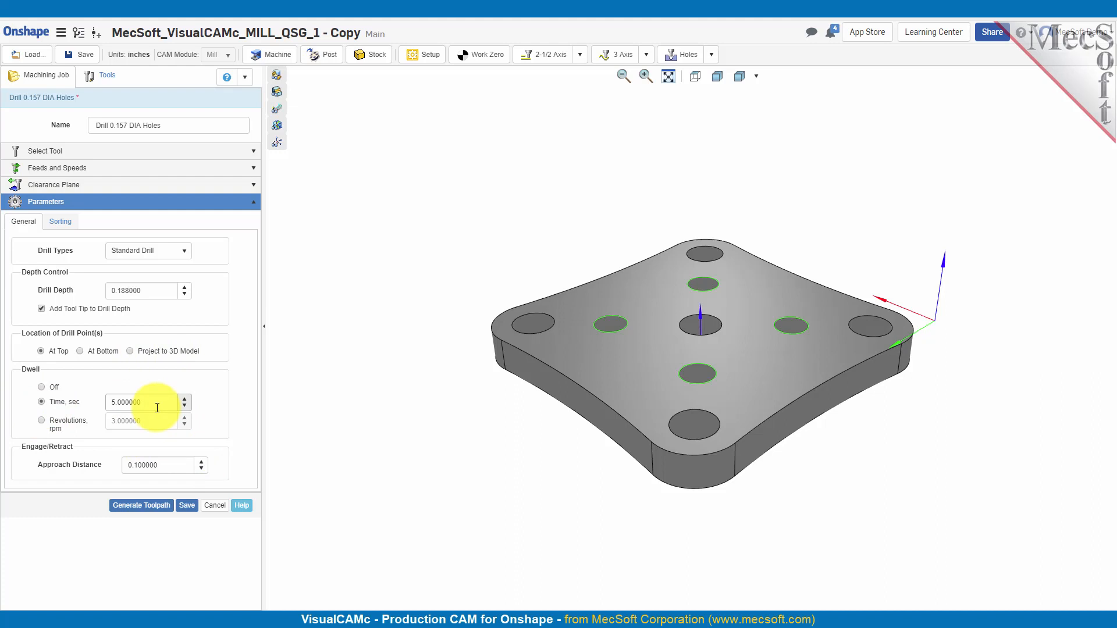
mouse_move(196, 543)
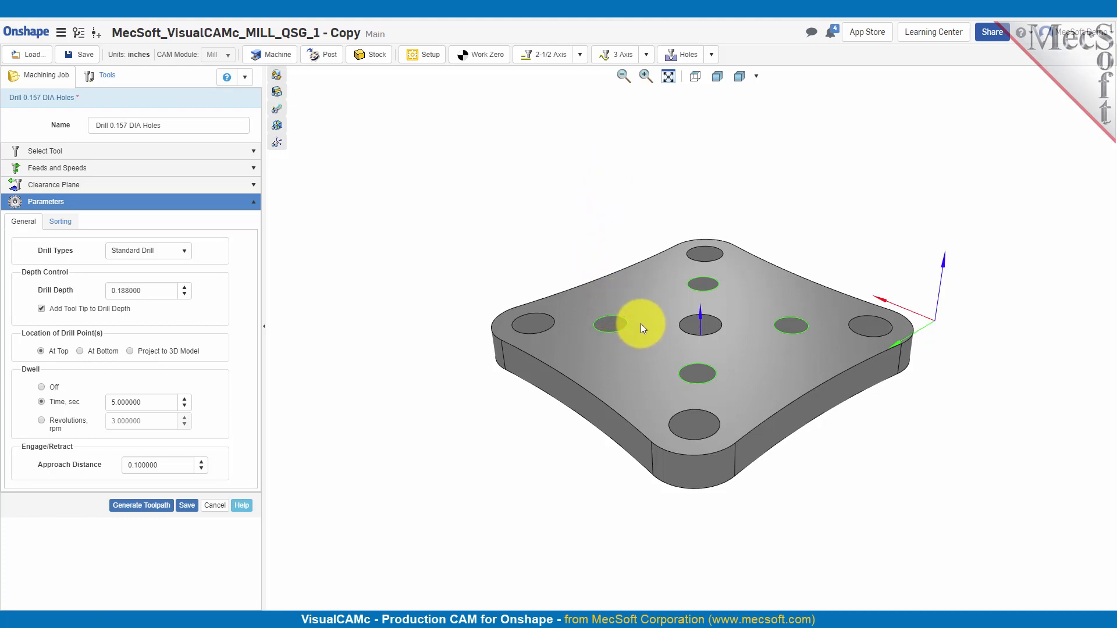
mouse_move(603, 306)
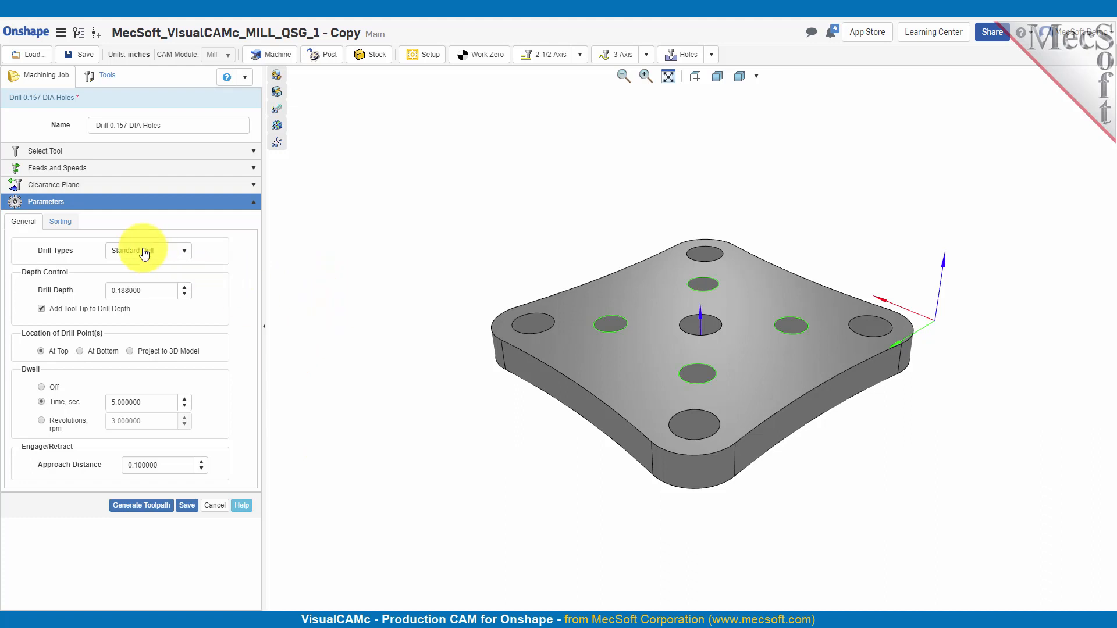
Generate the Drill 0.157 DIA Holes toolpath and orbit the part to inspect it.
click(60, 221)
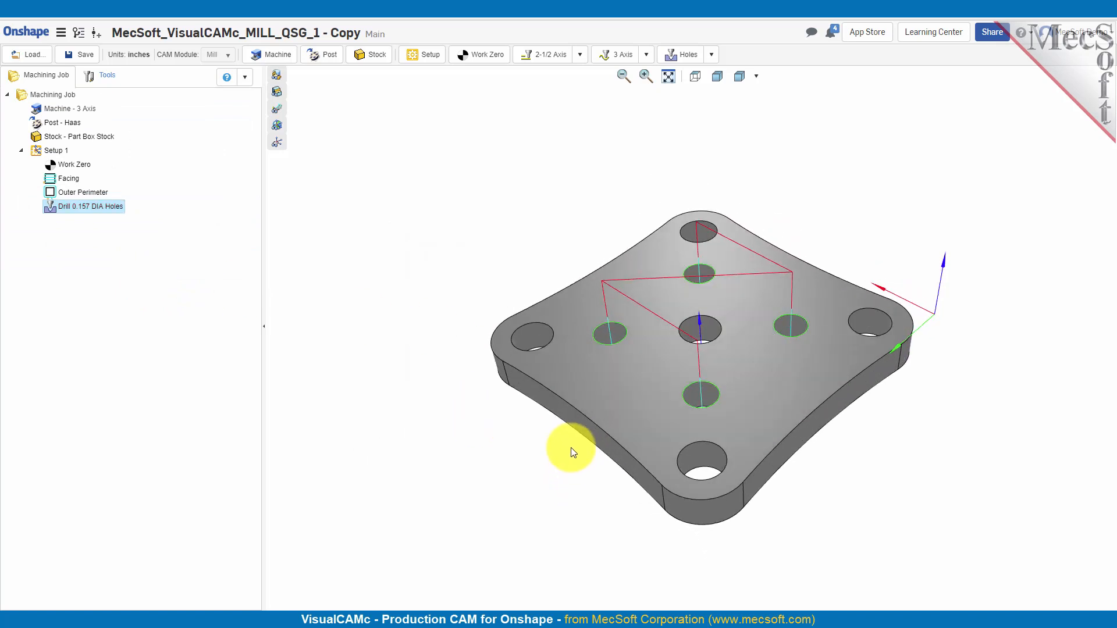
drag(570, 452, 642, 318)
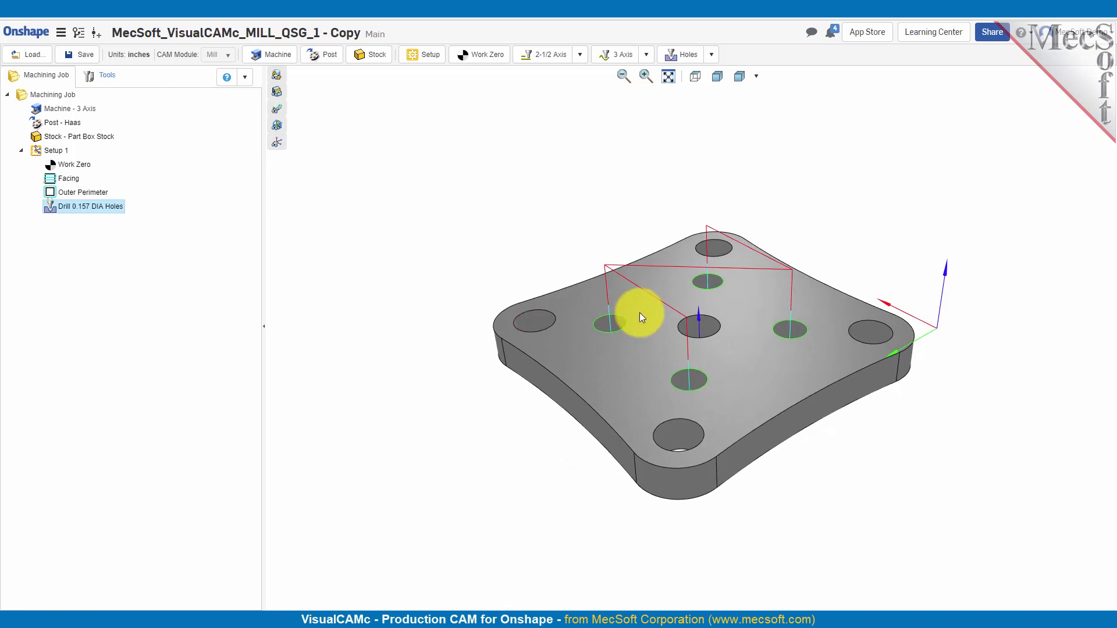
mouse_move(104, 210)
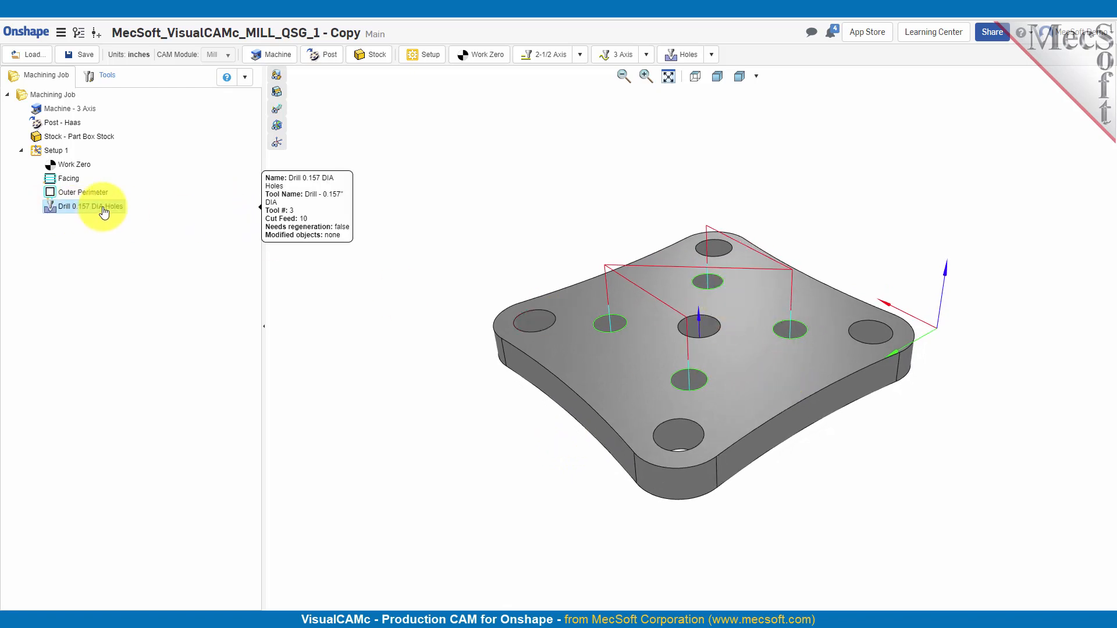
Simulate Drill 0.157 DIA Holes from the job tree and play it through.
right_click(88, 206)
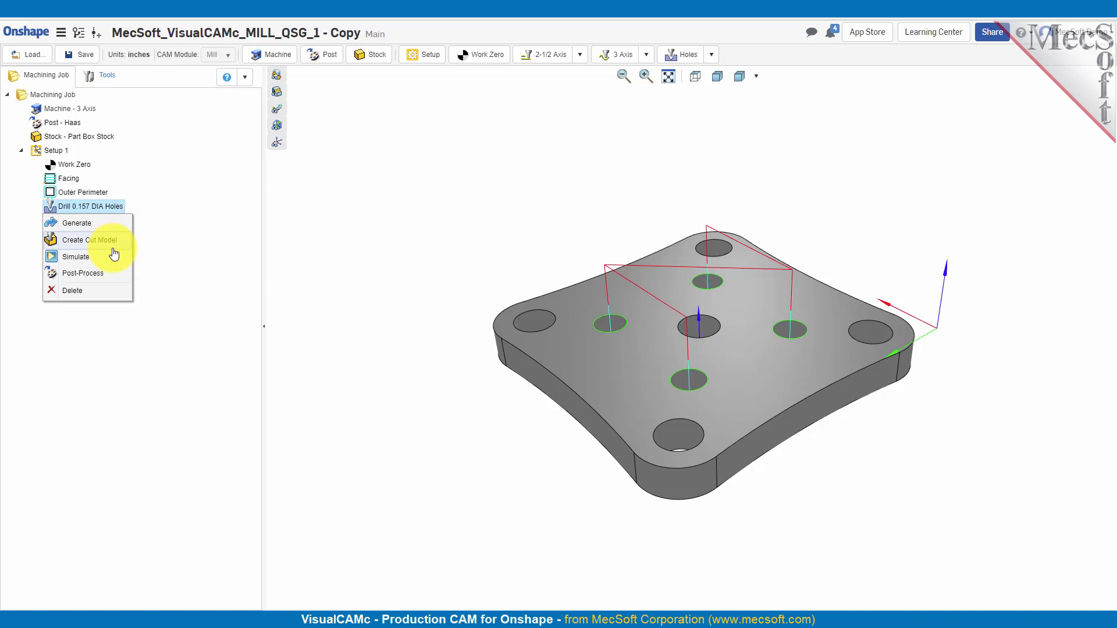
mouse_move(104, 260)
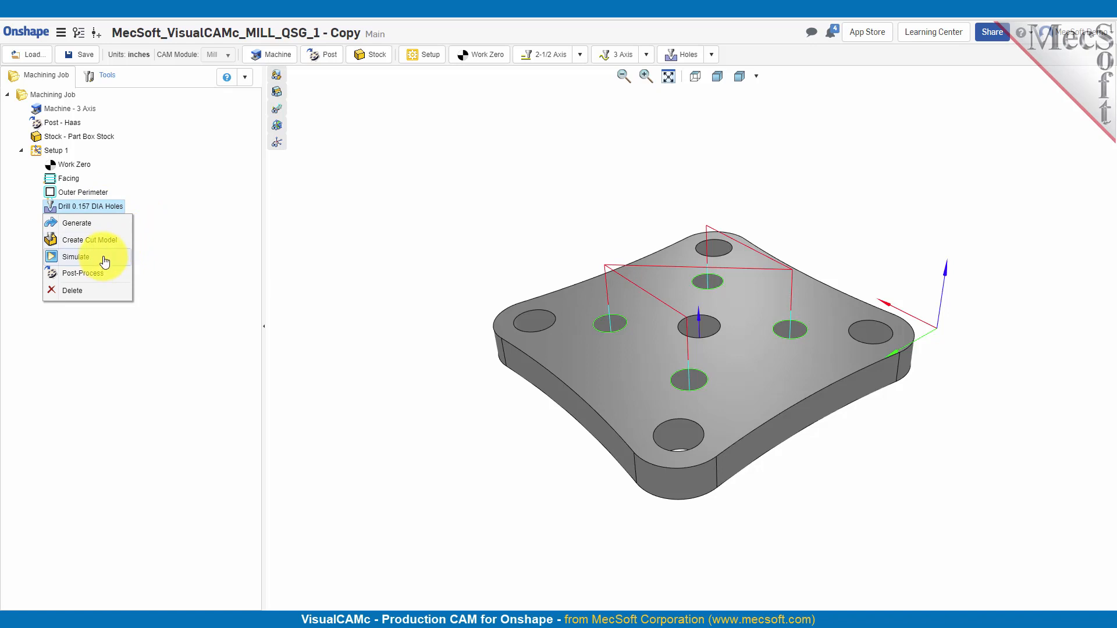
click(76, 256)
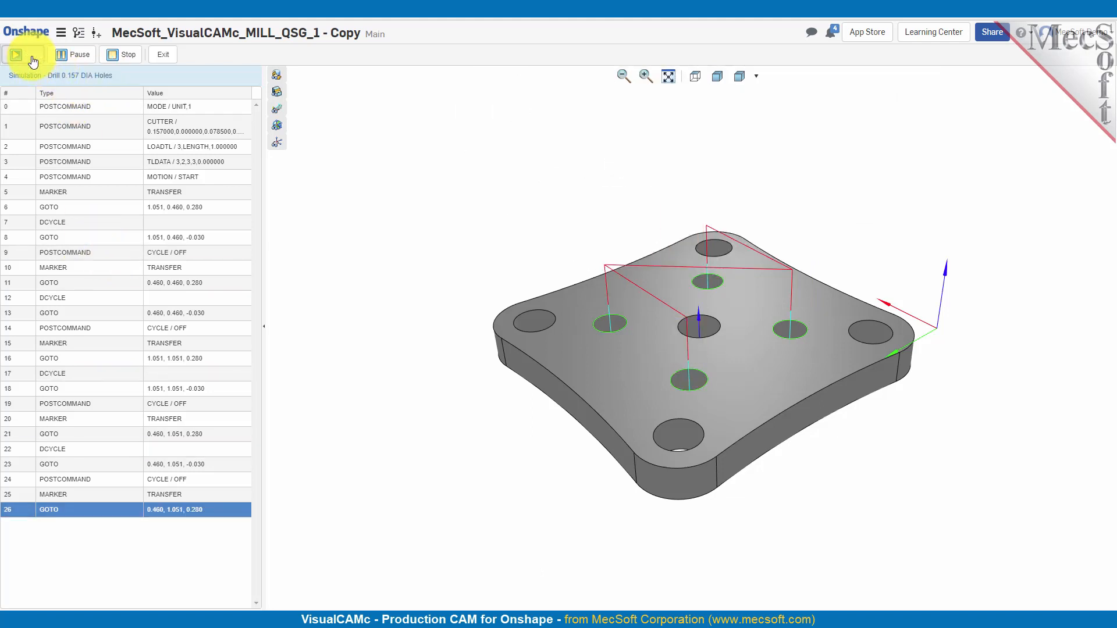
click(16, 54)
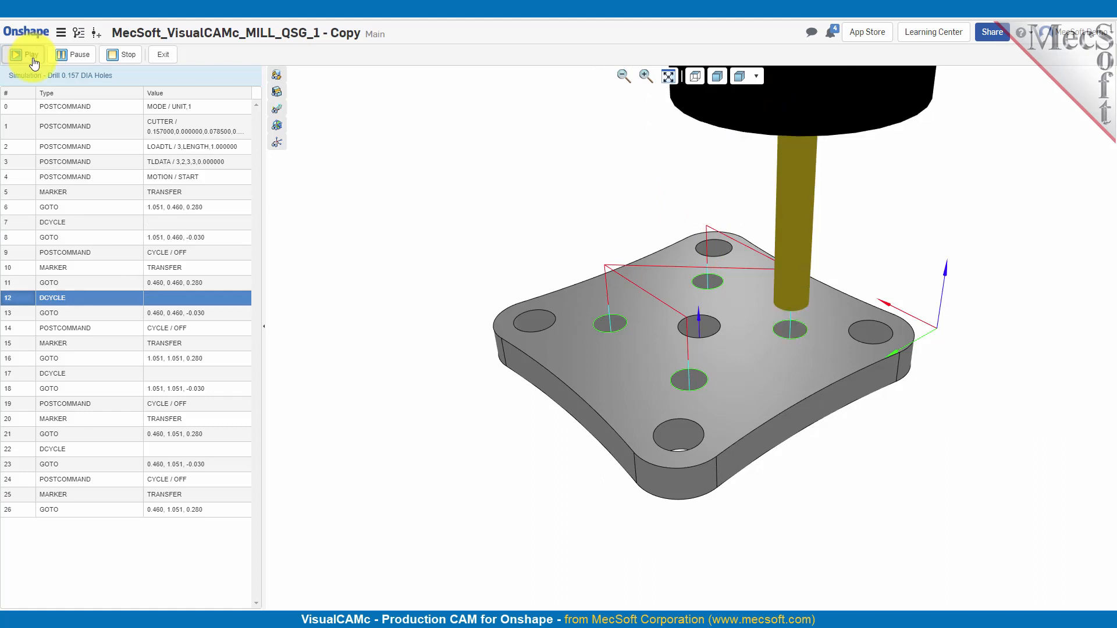
click(24, 54)
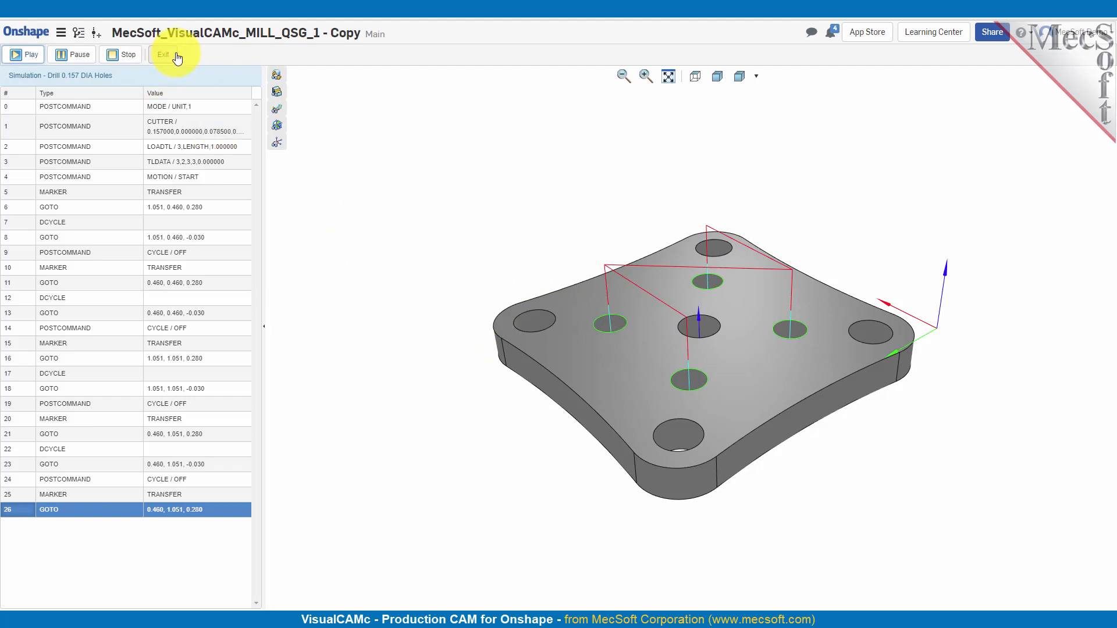
After exiting simulation, set sorting to Directional, High to Low, ZigZag, and regenerate the toolpath.
click(165, 54)
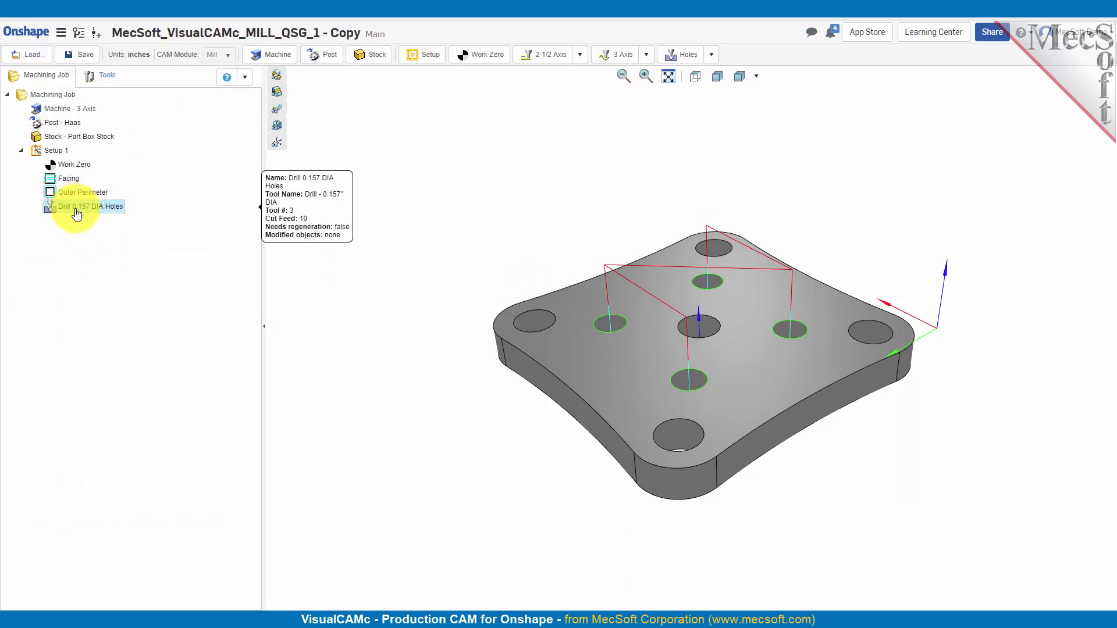
double_click(85, 206)
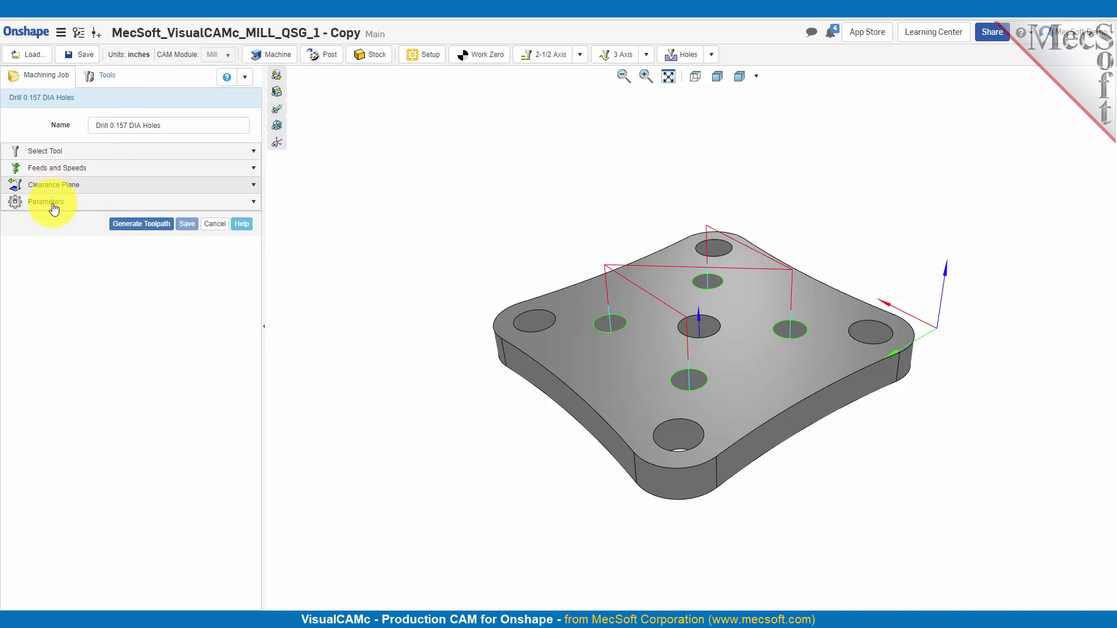
click(46, 201)
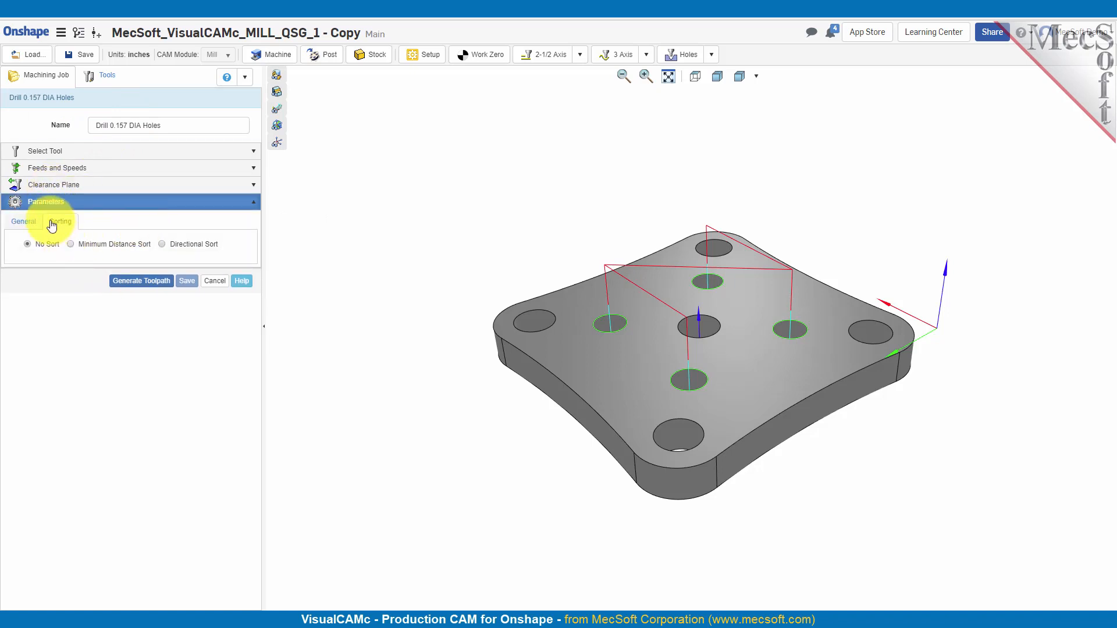
click(162, 243)
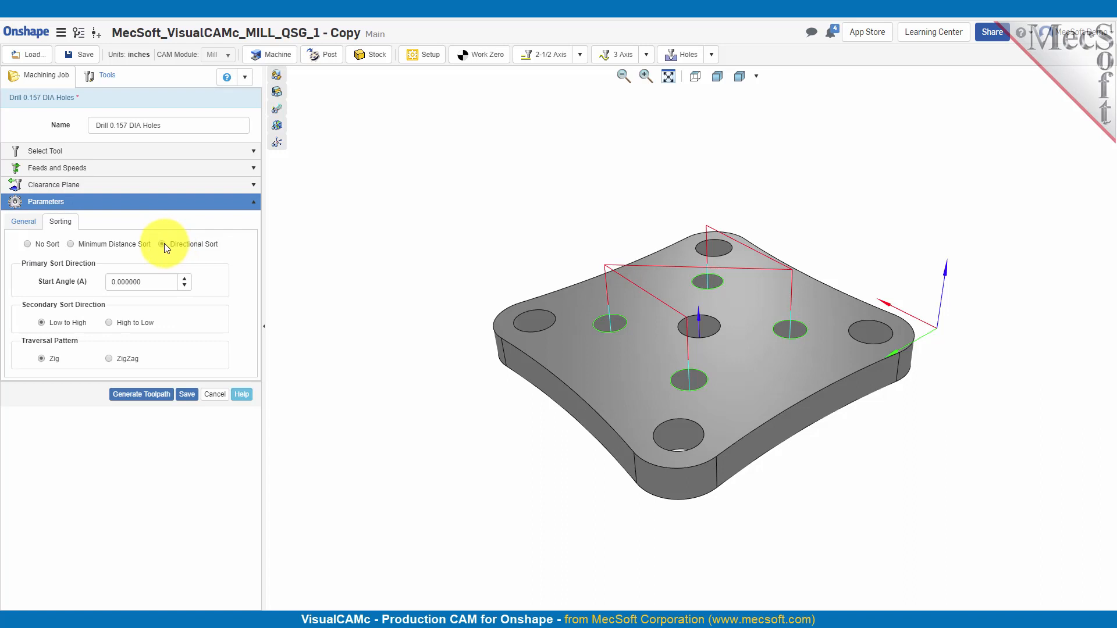
click(163, 244)
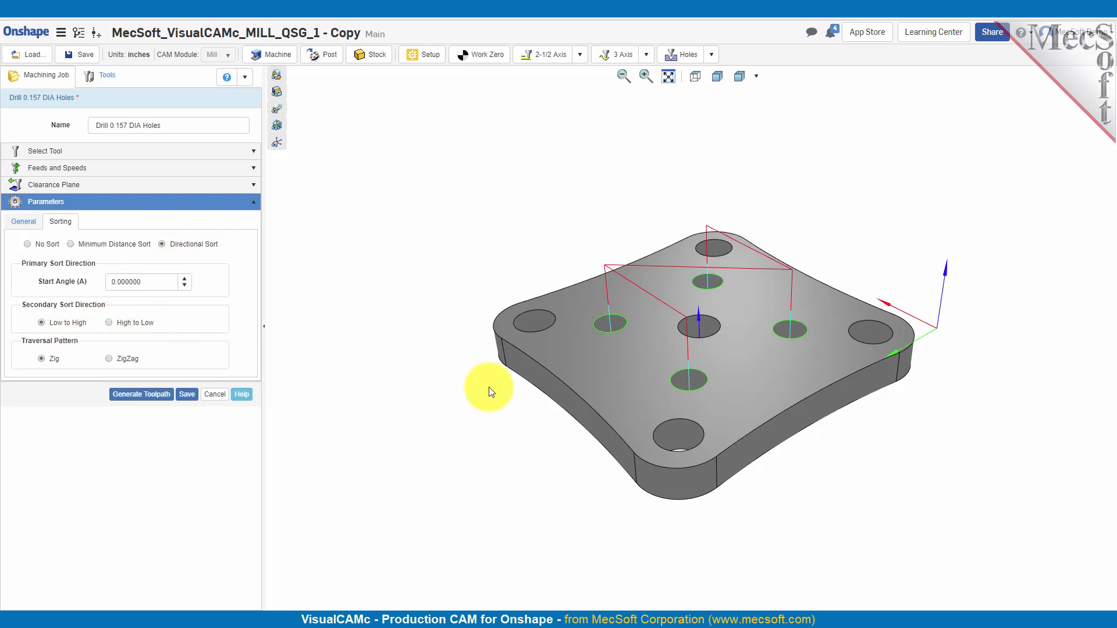
mouse_move(237, 351)
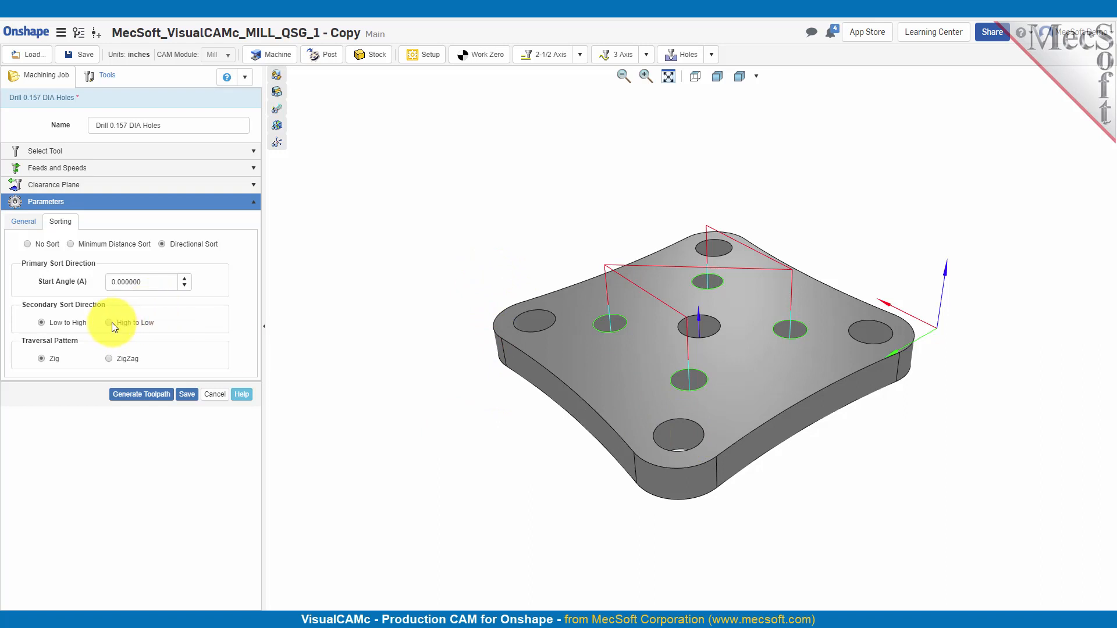
click(109, 323)
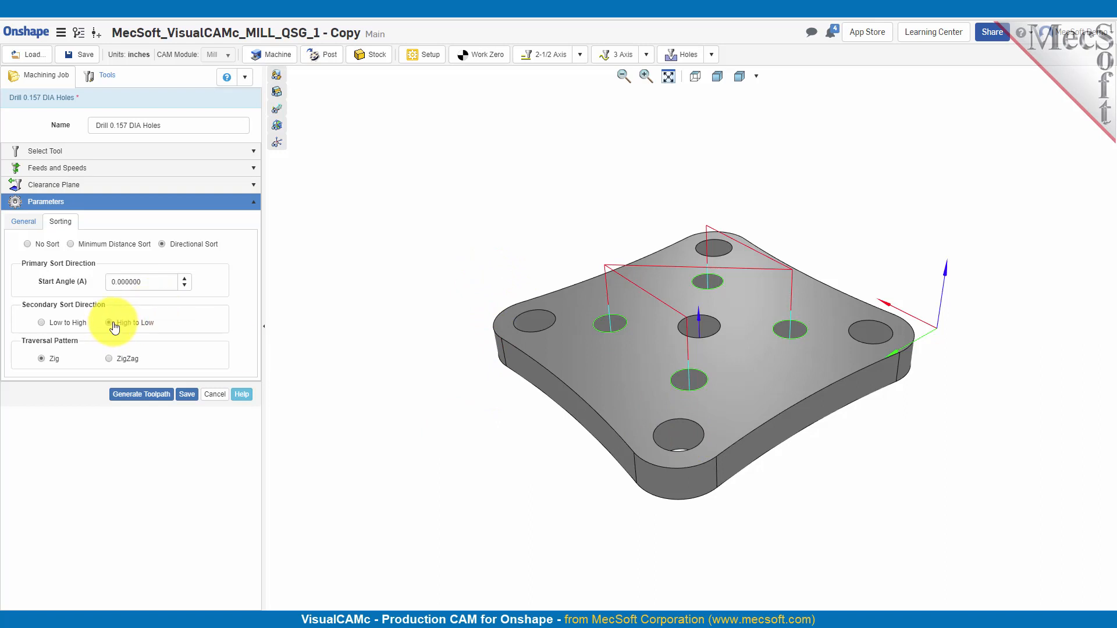
click(106, 323)
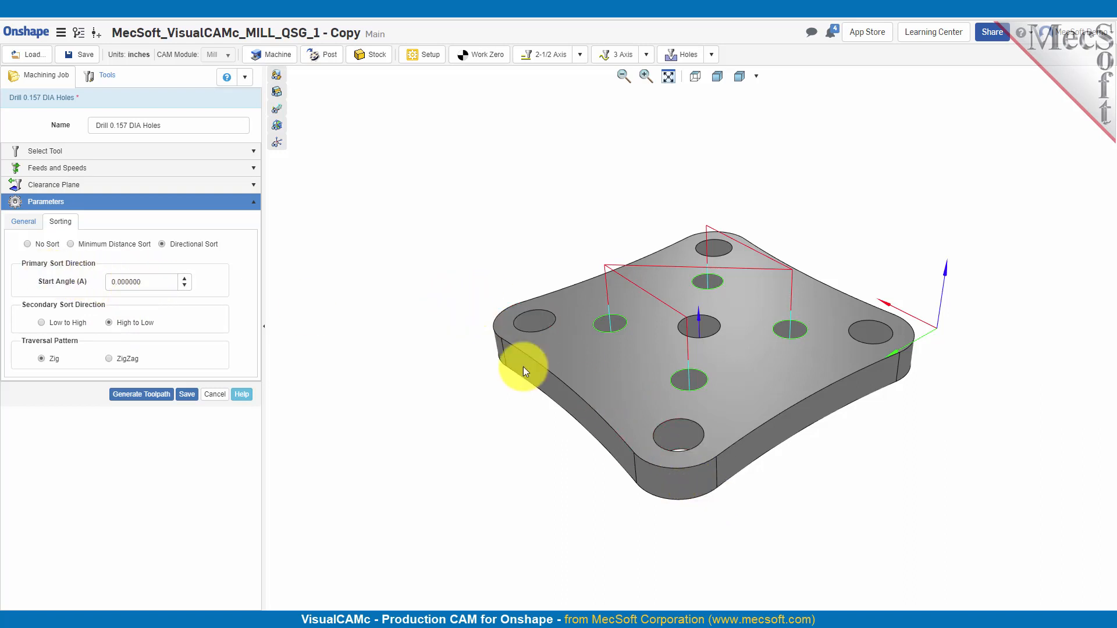
mouse_move(765, 574)
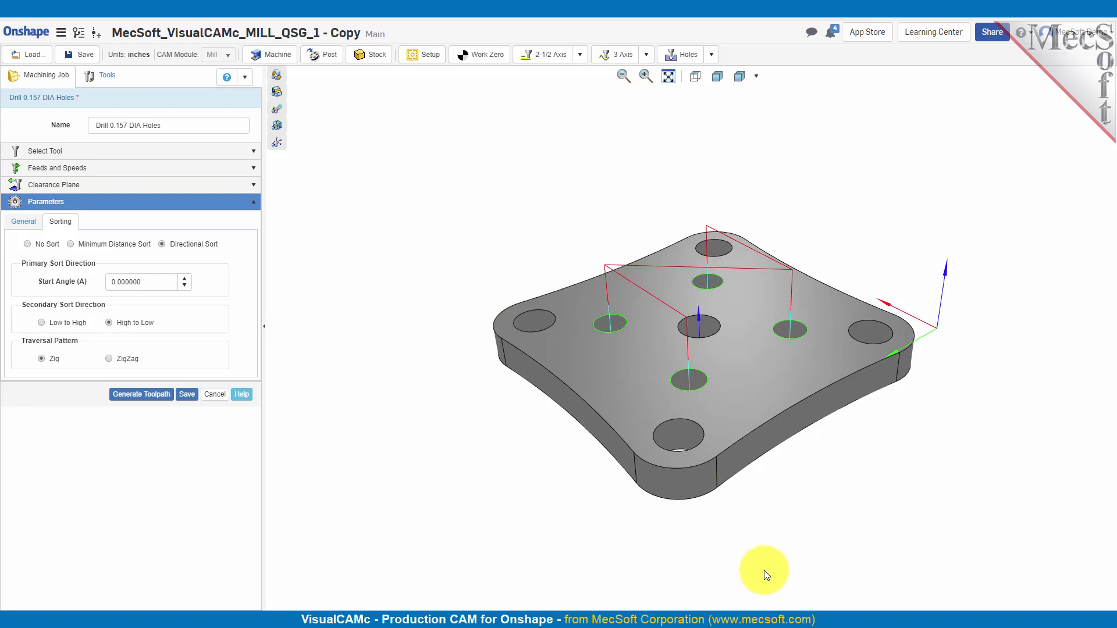
mouse_move(39, 356)
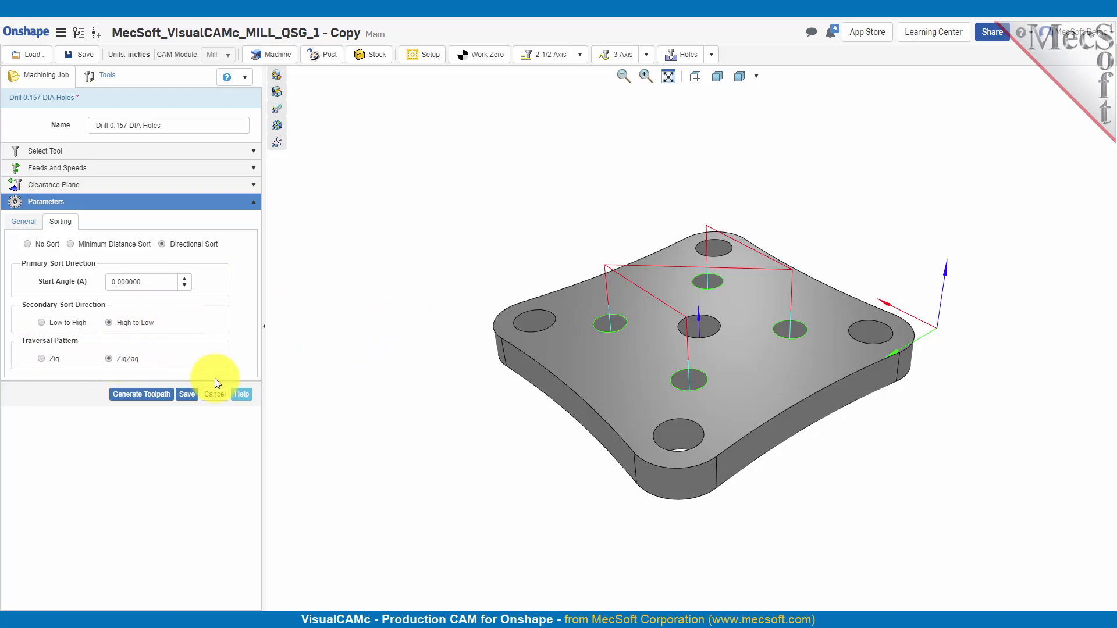
click(141, 394)
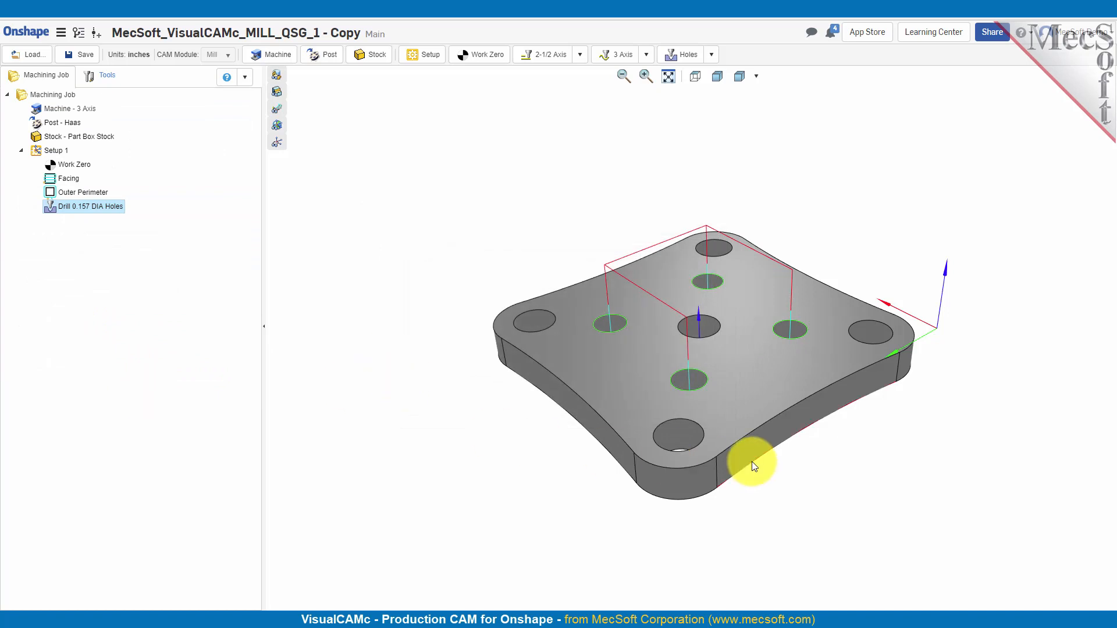
mouse_move(721, 394)
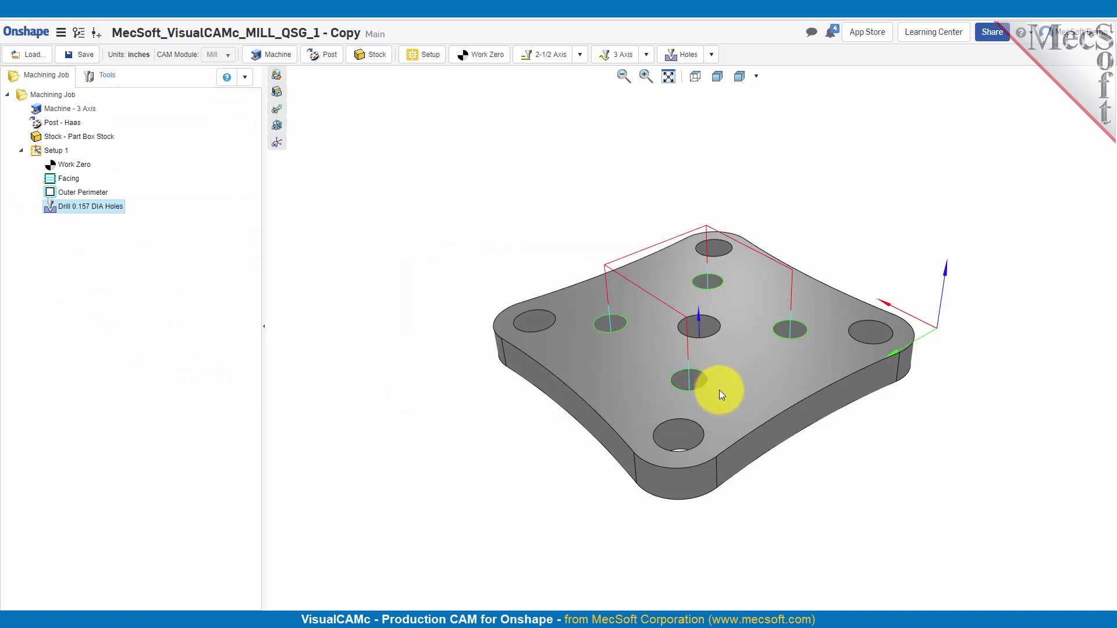
mouse_move(705, 278)
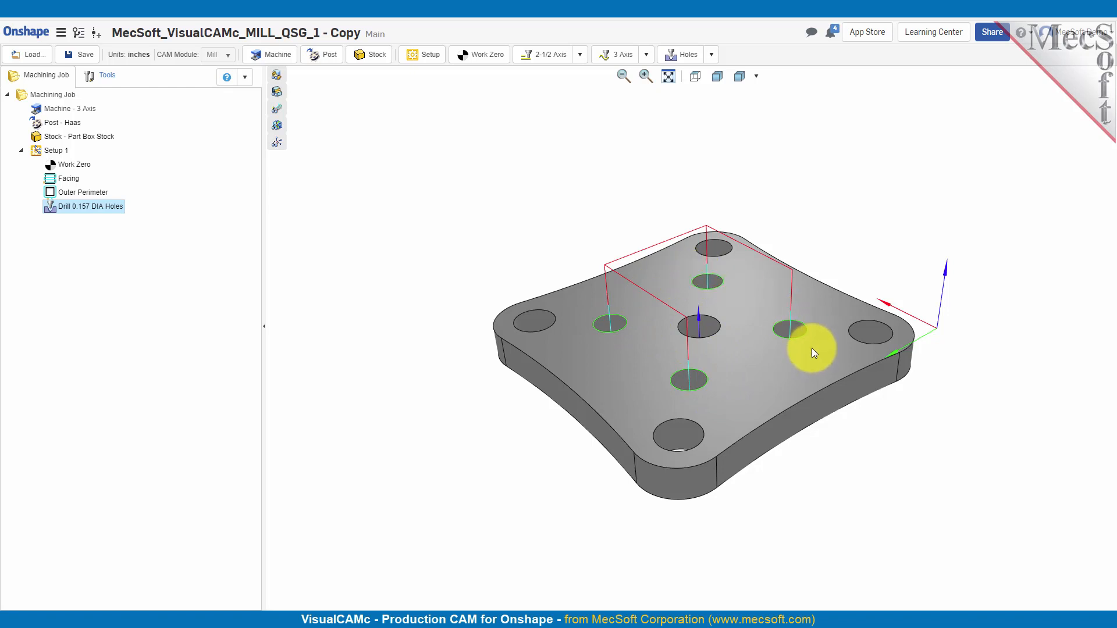
Simulate the re-sorted zigzag Drill 0.157 DIA Holes toolpath, then exit to the job tree.
right_click(90, 206)
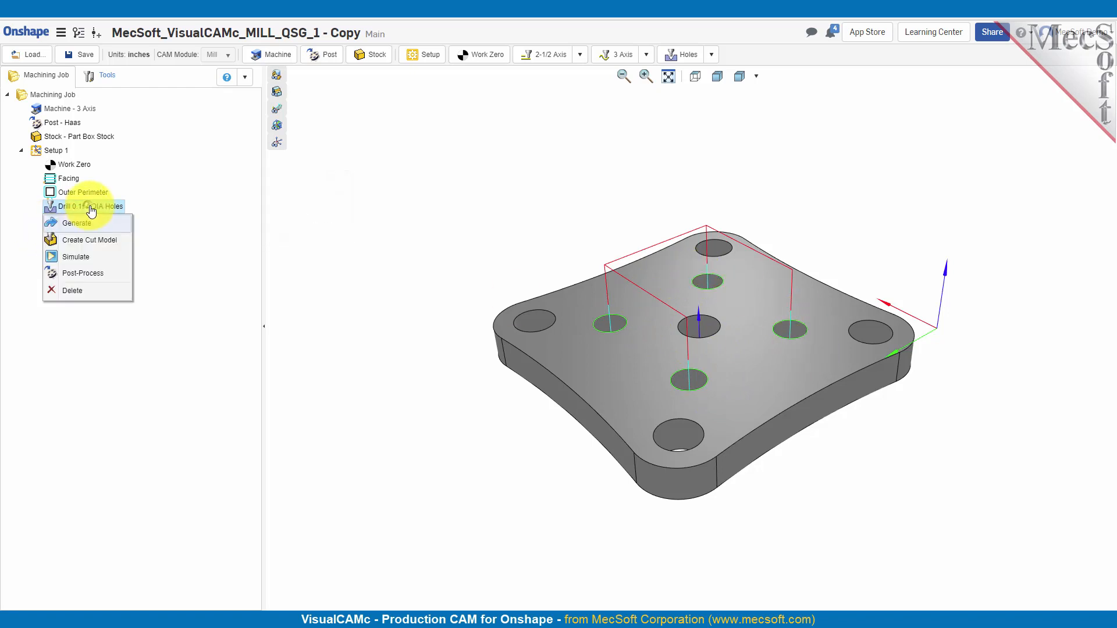
click(75, 257)
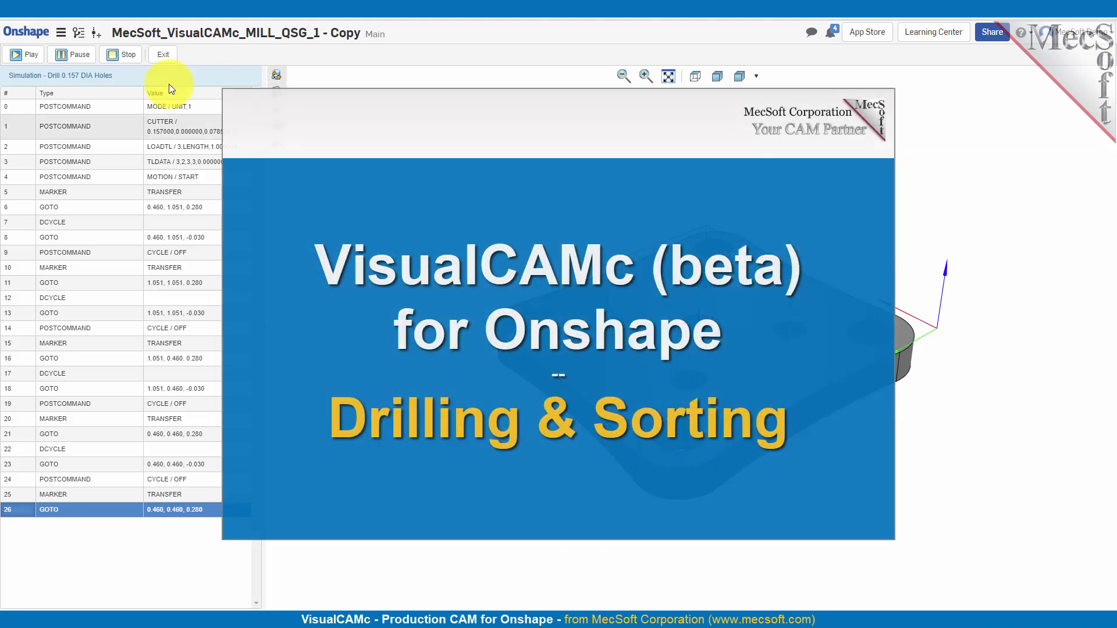
click(163, 54)
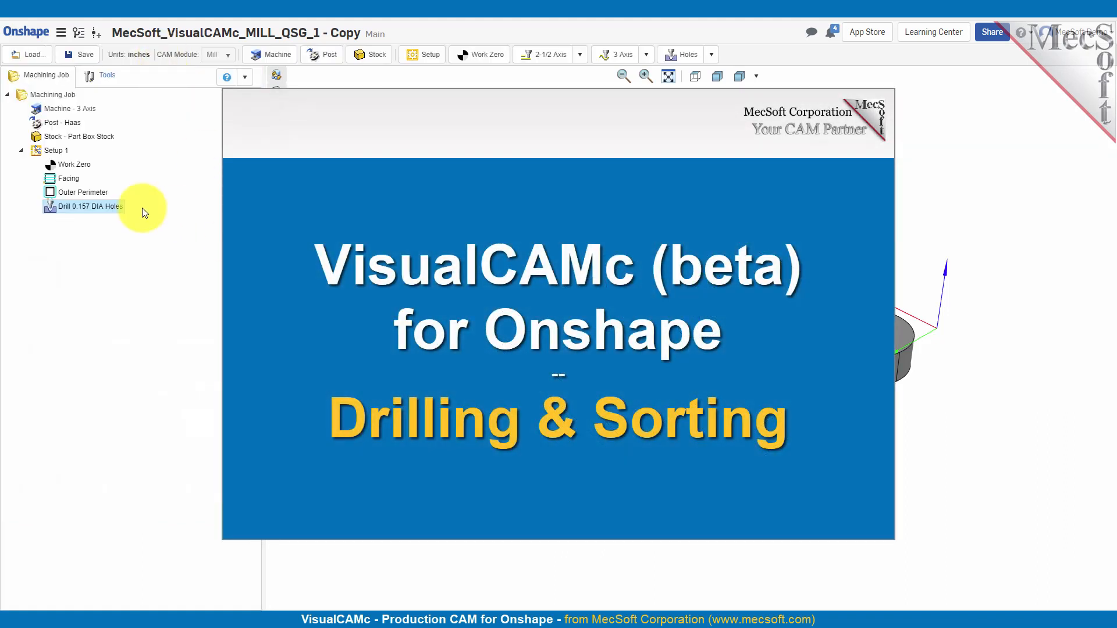